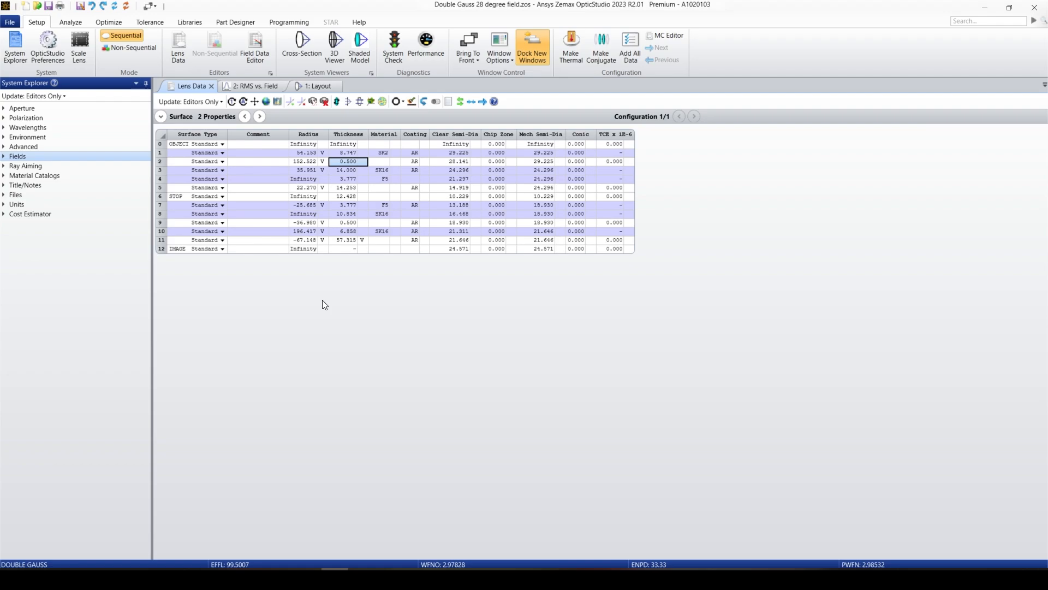
{"action": "mouse_move", "coordinate": [382, 138]}
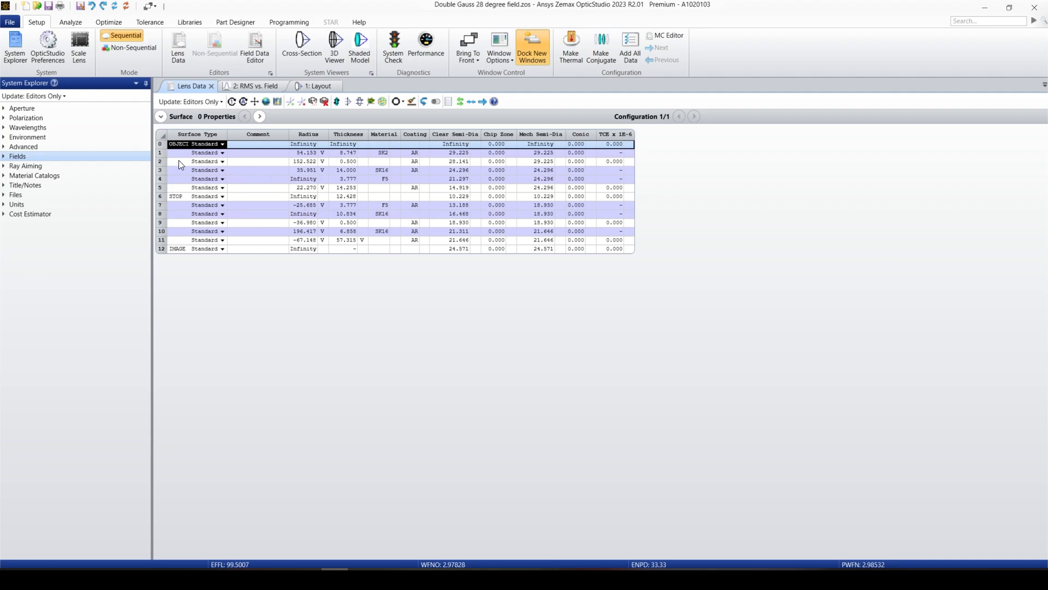
{"action": "mouse_move", "coordinate": [189, 223]}
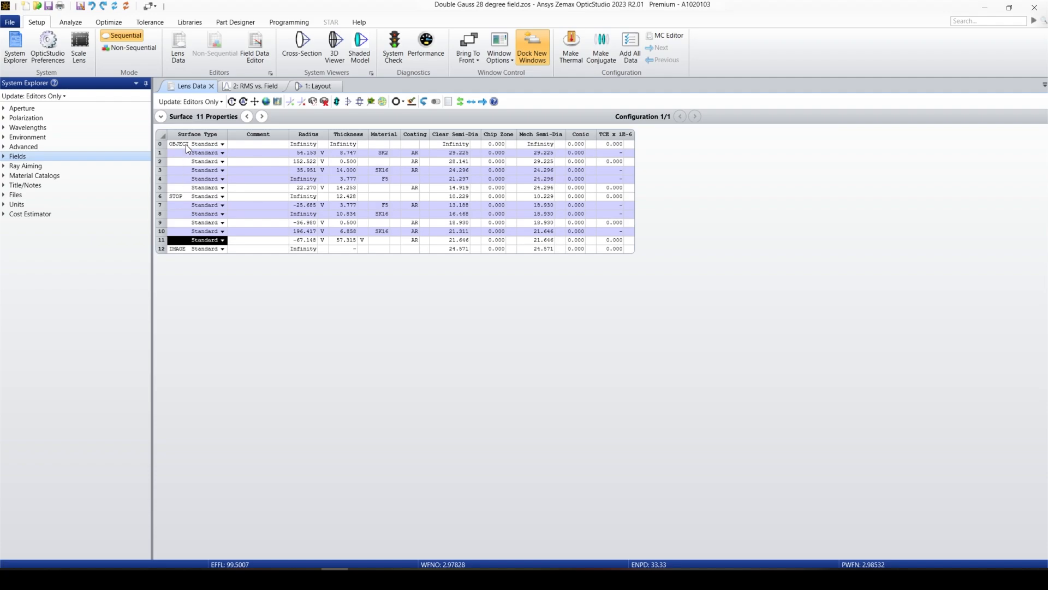
- Select the object, stop and image surface rows, then dock the 1: Layout window below the editor
{"action": "left_click", "coordinate": [196, 144]}
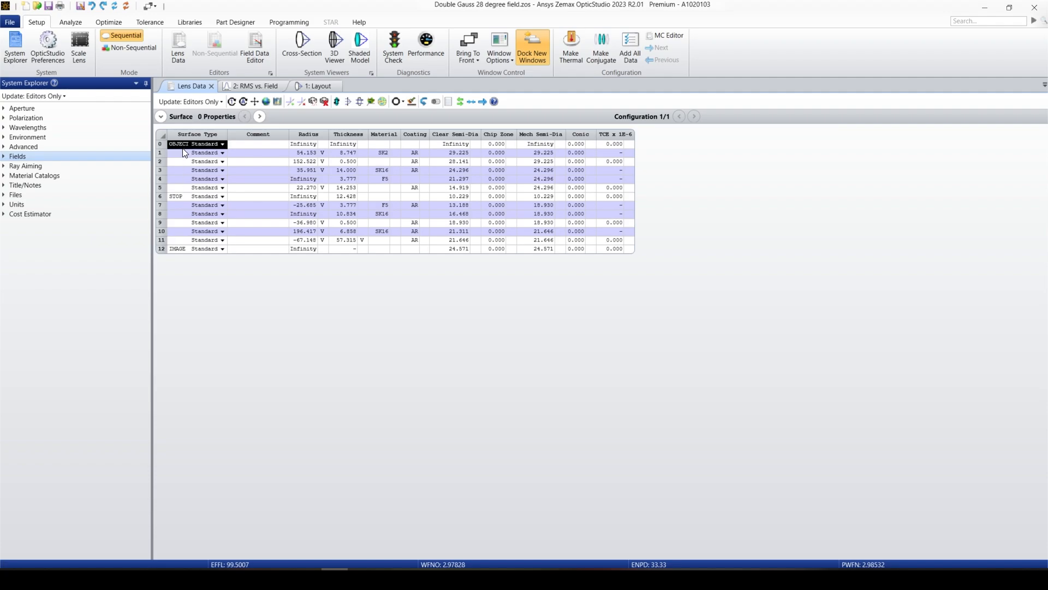
{"action": "left_click", "coordinate": [195, 196]}
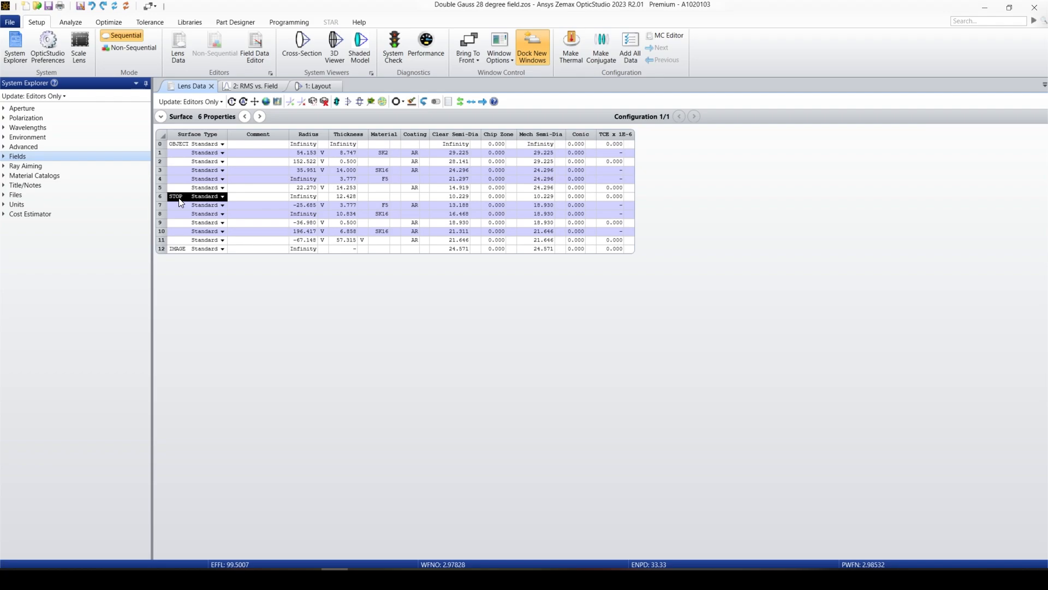
{"action": "mouse_move", "coordinate": [185, 230]}
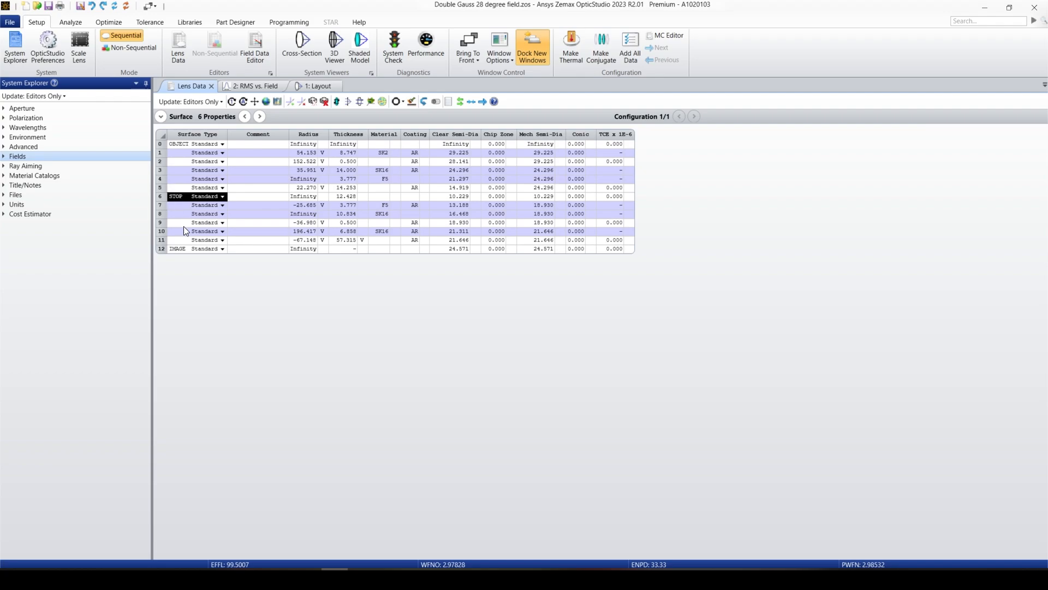
{"action": "left_click", "coordinate": [177, 248]}
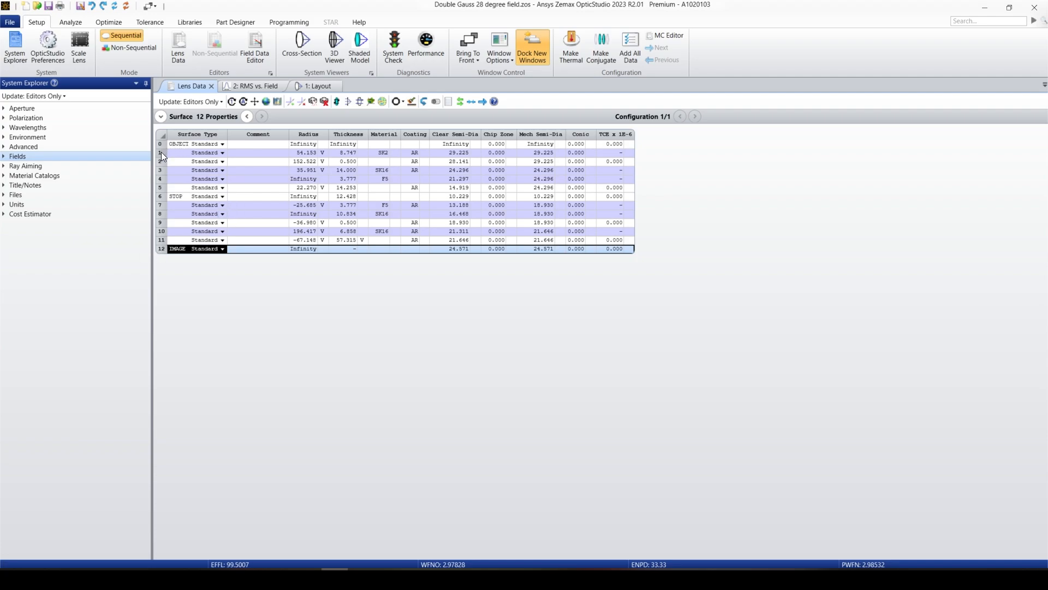
{"action": "left_click", "coordinate": [317, 86]}
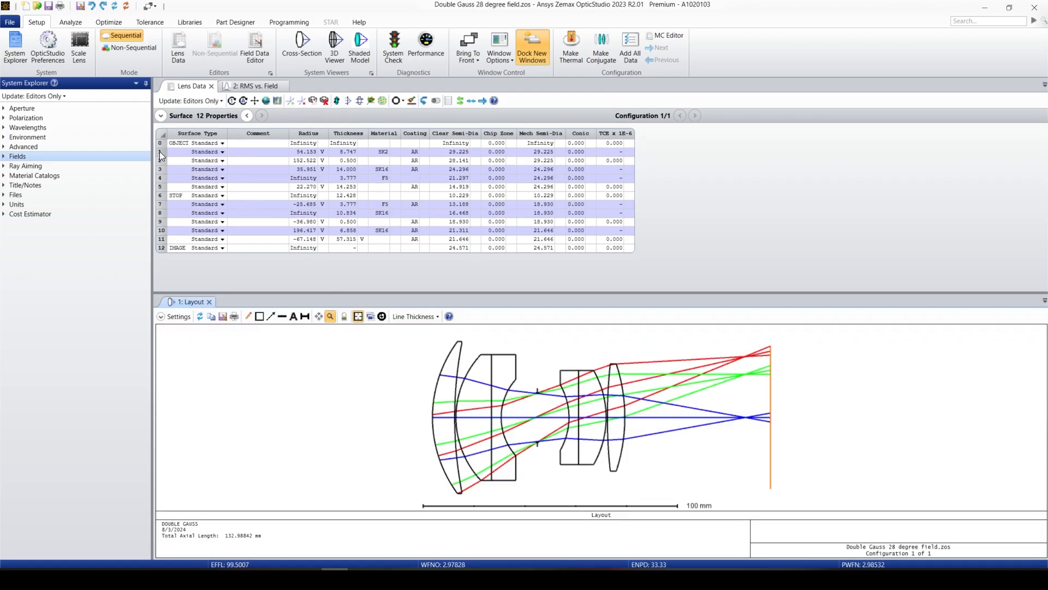
{"action": "left_click", "coordinate": [161, 150]}
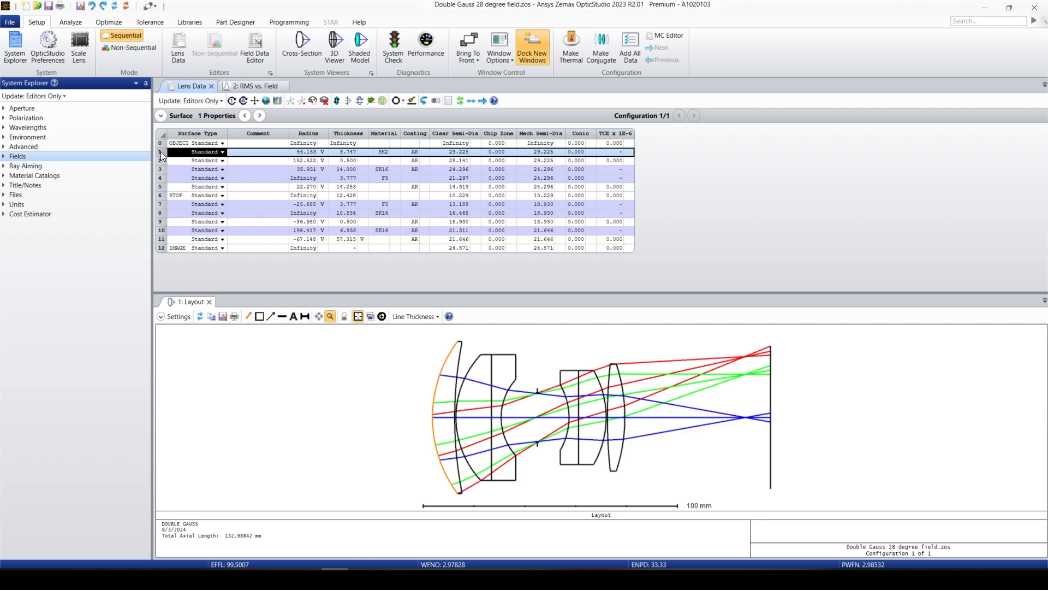
{"action": "mouse_move", "coordinate": [217, 220]}
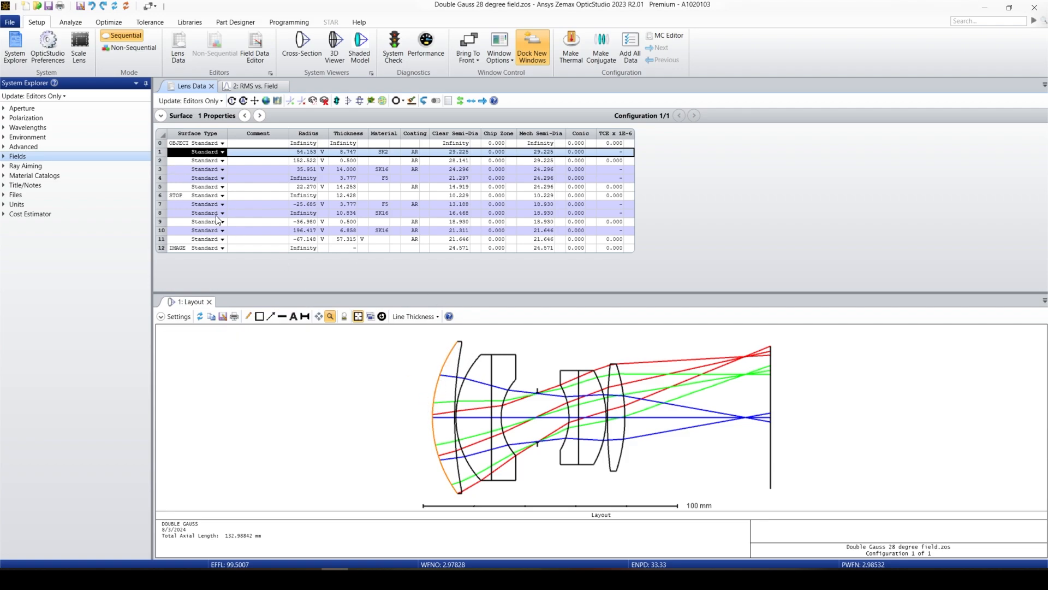
{"action": "left_click", "coordinate": [160, 142]}
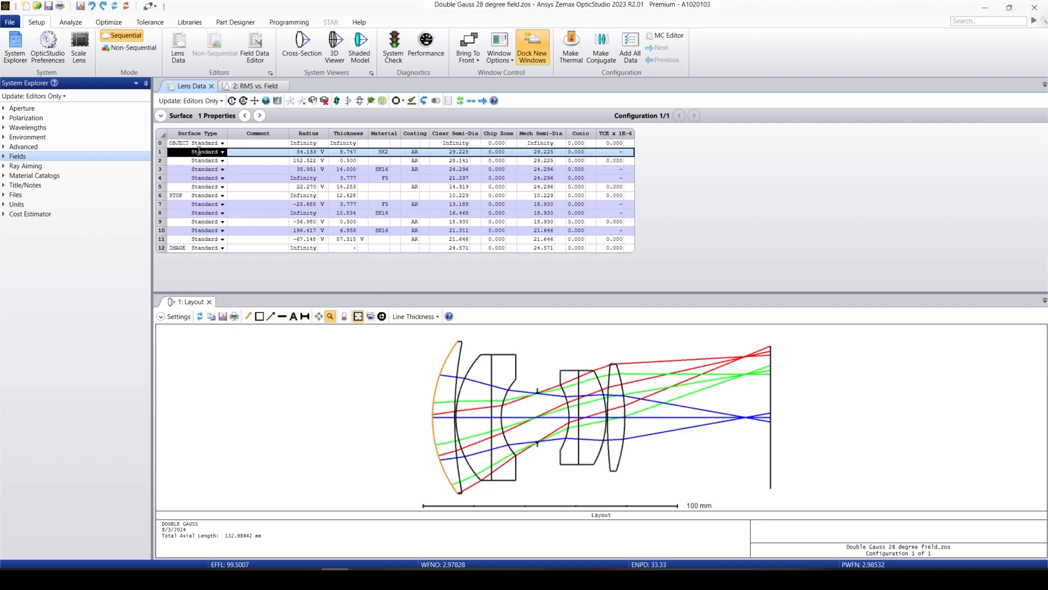
{"action": "mouse_move", "coordinate": [441, 480]}
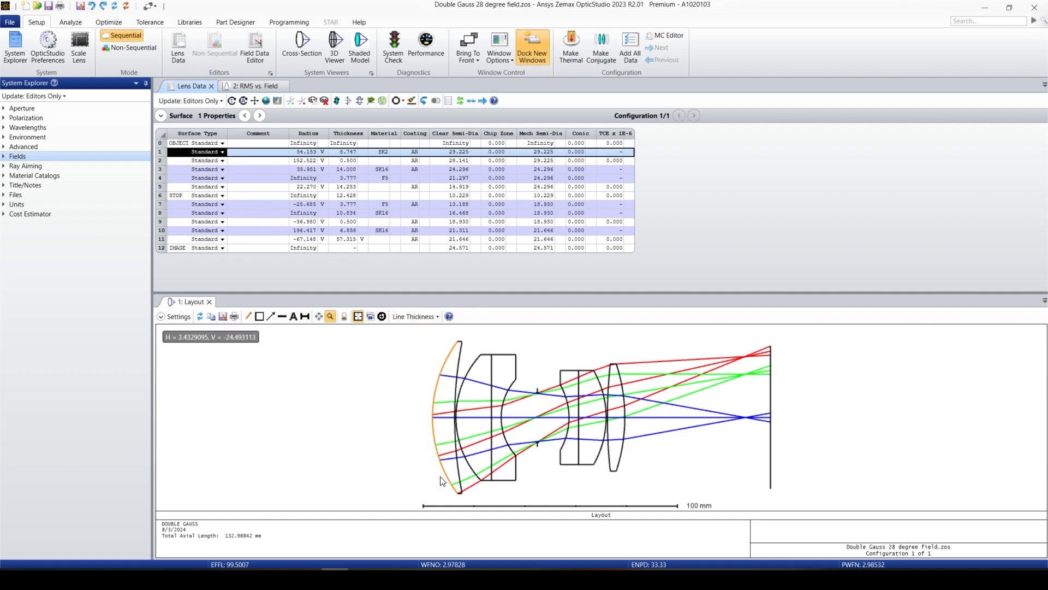
{"action": "mouse_move", "coordinate": [425, 409]}
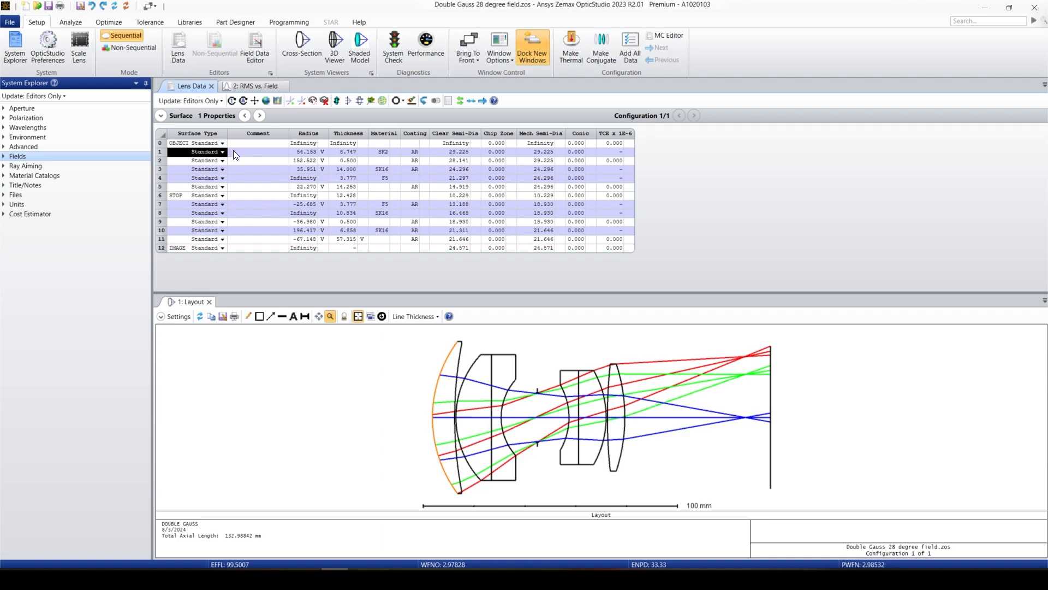
{"action": "left_click", "coordinate": [257, 152]}
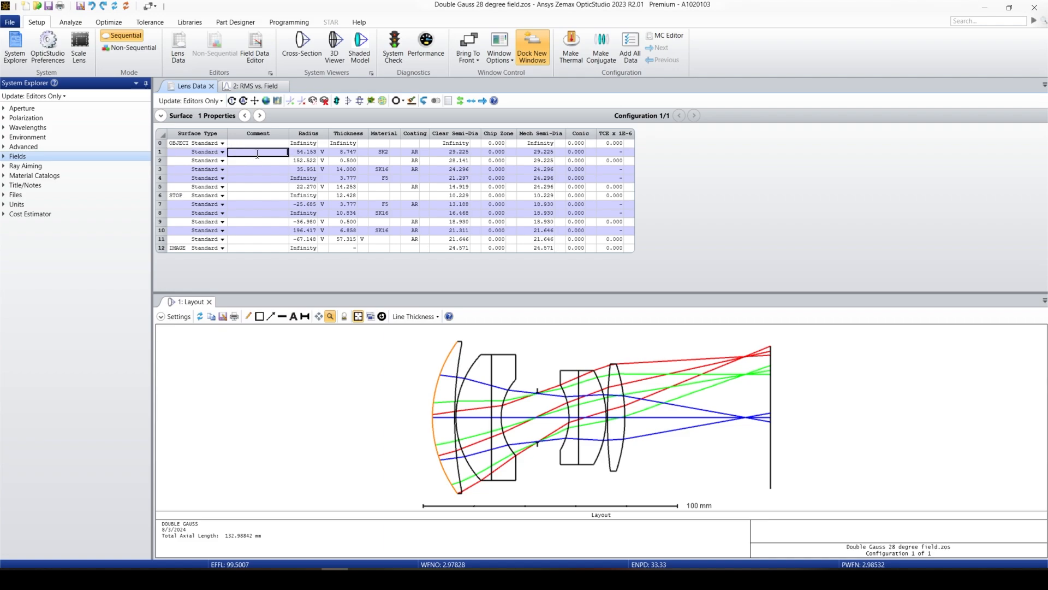
- Enter the comment 'lens 1 s1' on surface 1 and commit it
{"action": "type", "text": "lens 1 s"}
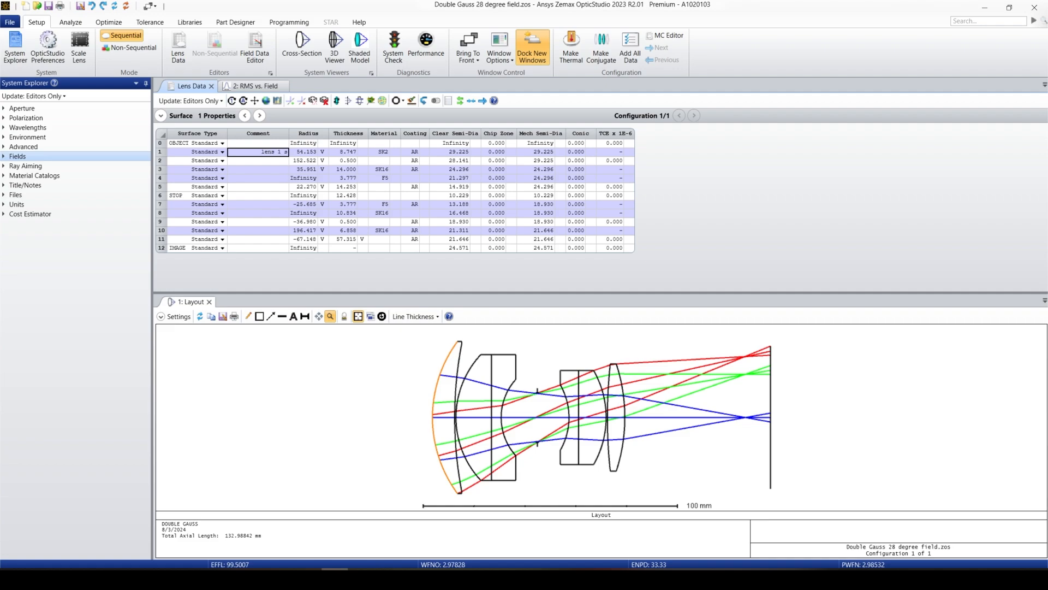
{"action": "left_click", "coordinate": [257, 160]}
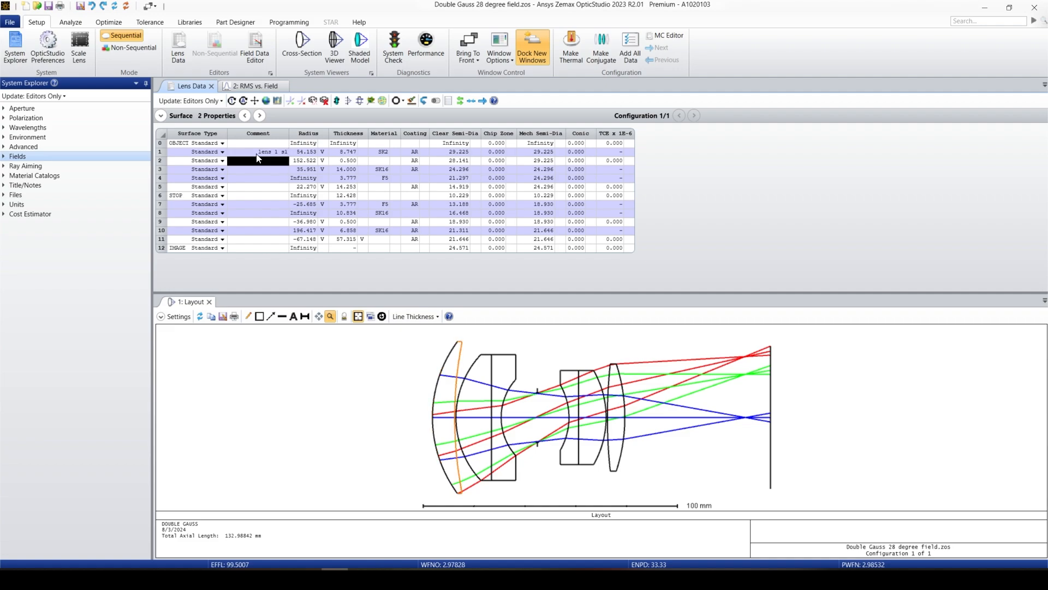
{"action": "left_click", "coordinate": [258, 151]}
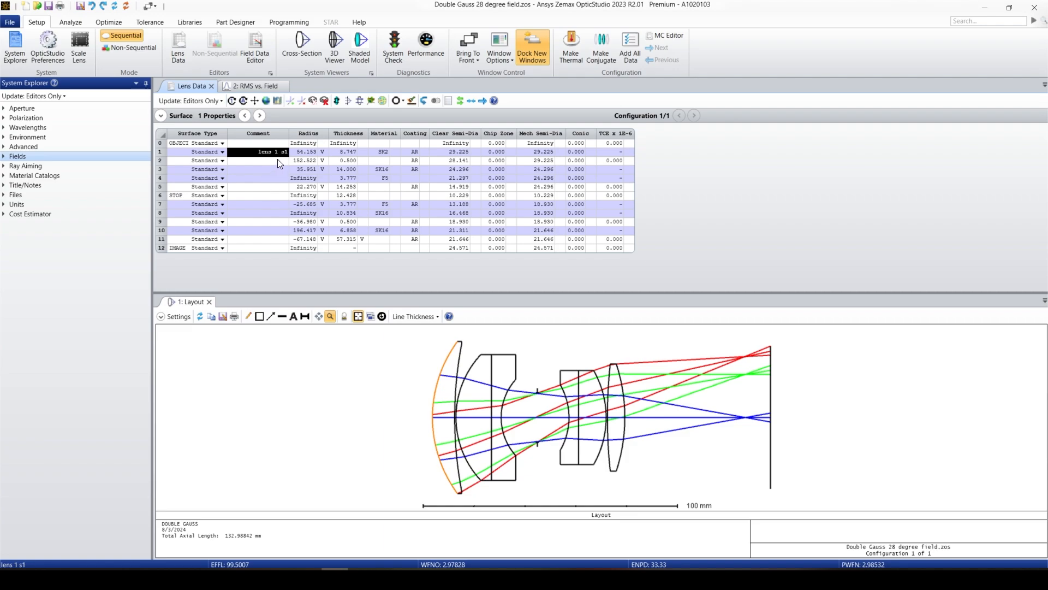
{"action": "left_click", "coordinate": [305, 151]}
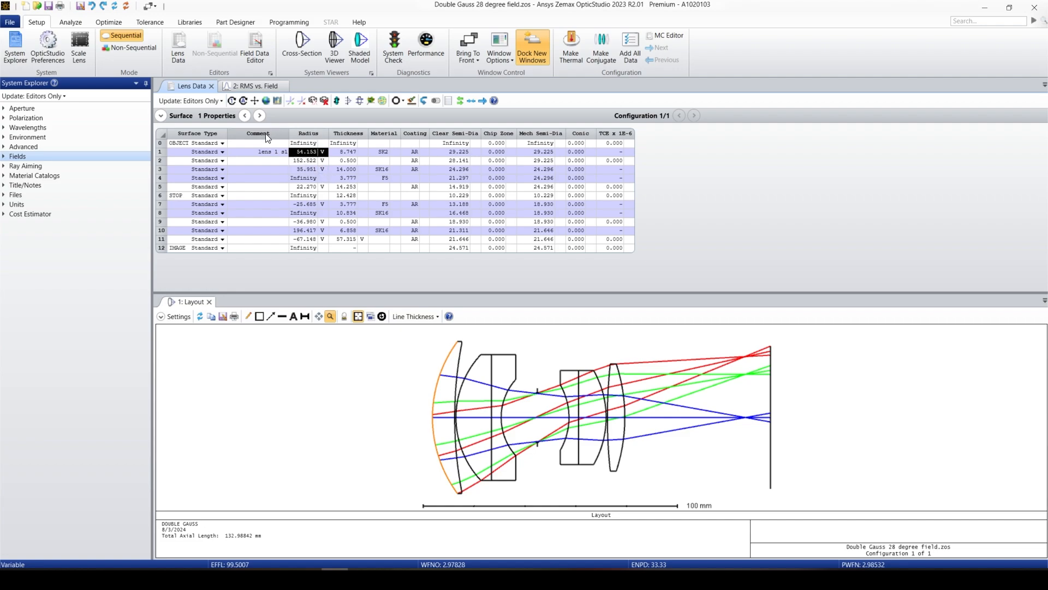
{"action": "left_click", "coordinate": [304, 143]}
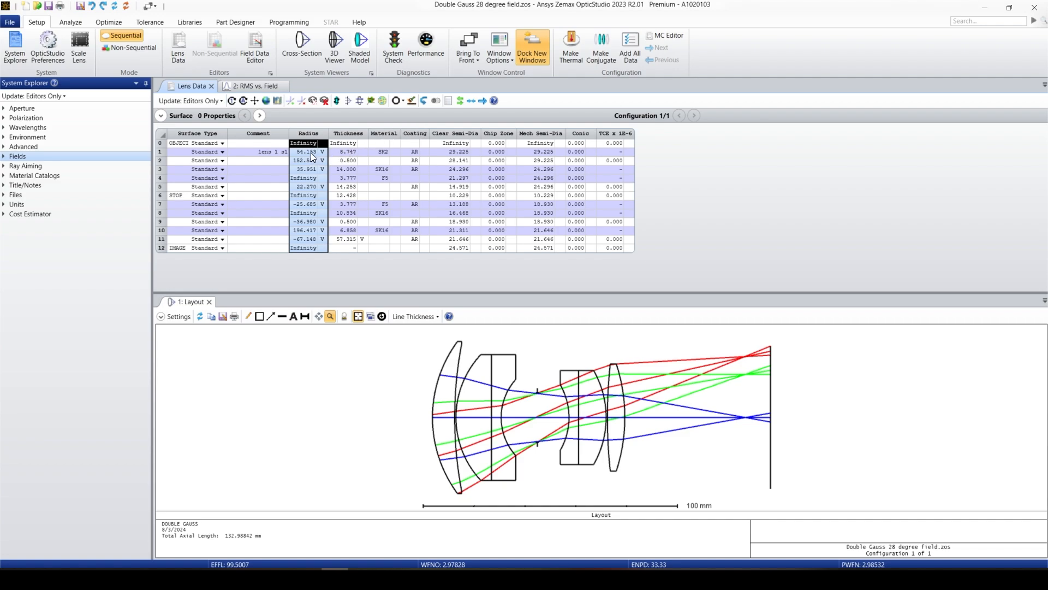
{"action": "mouse_move", "coordinate": [433, 434]}
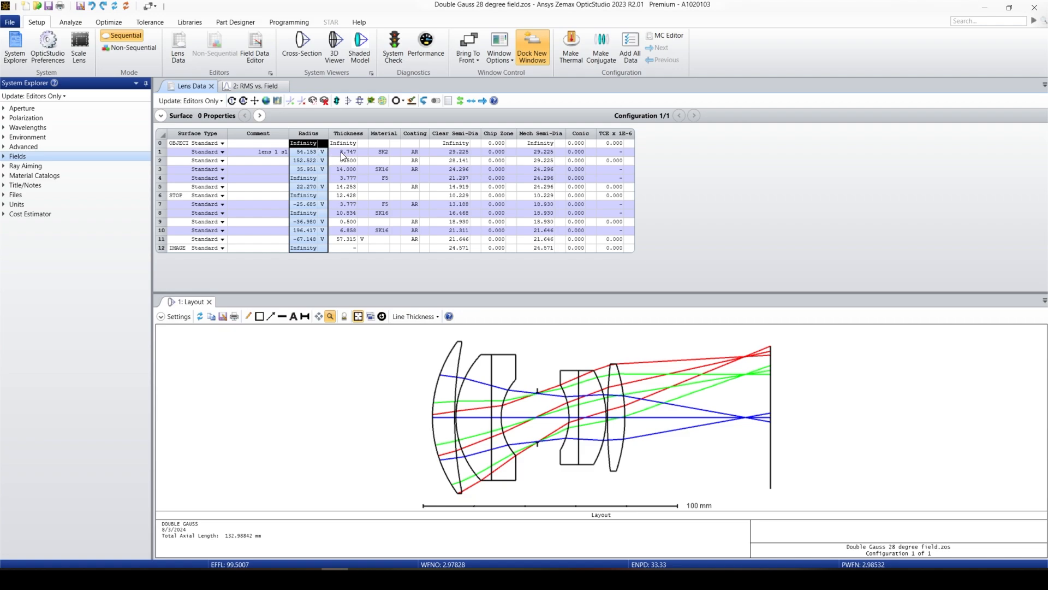
{"action": "mouse_move", "coordinate": [469, 434]}
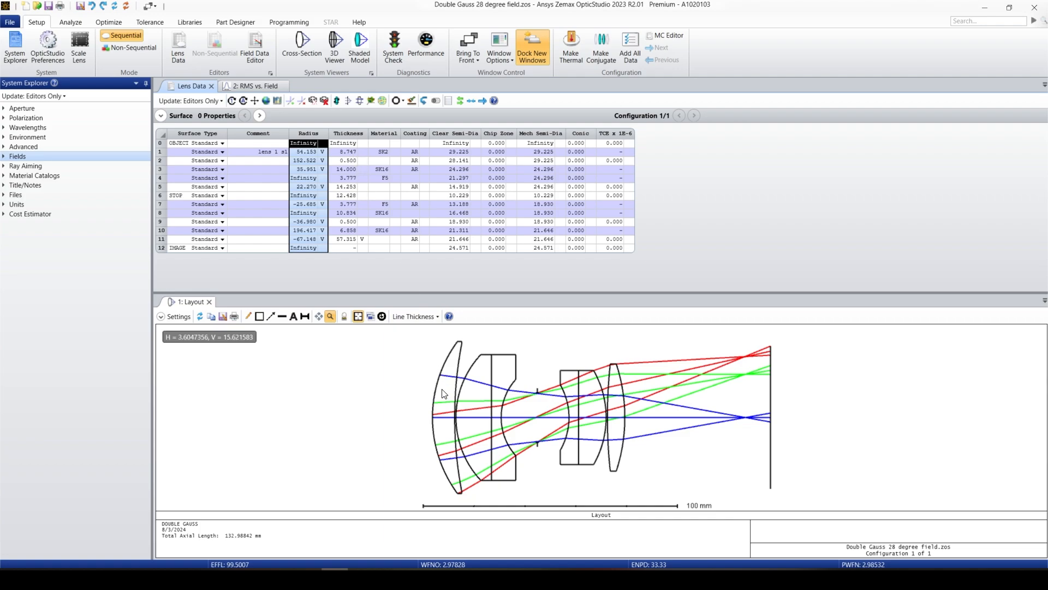
{"action": "mouse_move", "coordinate": [455, 420]}
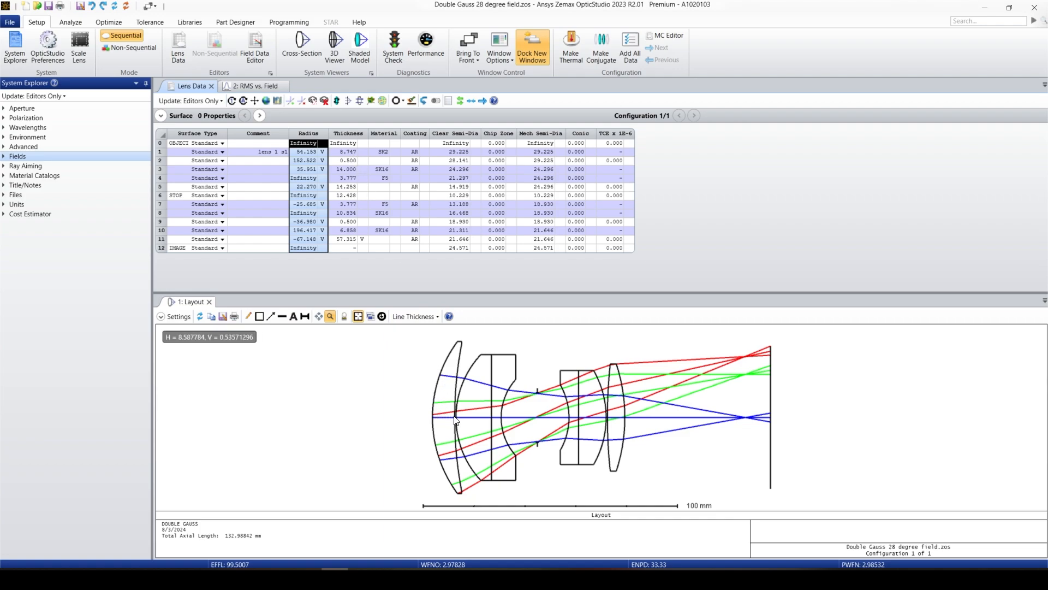
{"action": "mouse_move", "coordinate": [358, 163]}
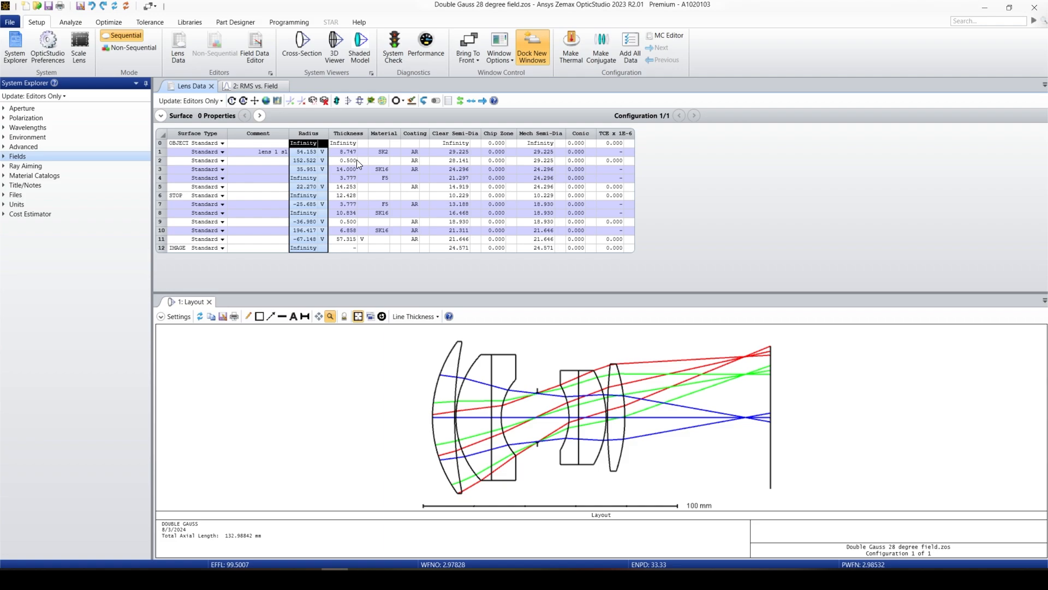
{"action": "left_click", "coordinate": [415, 316]}
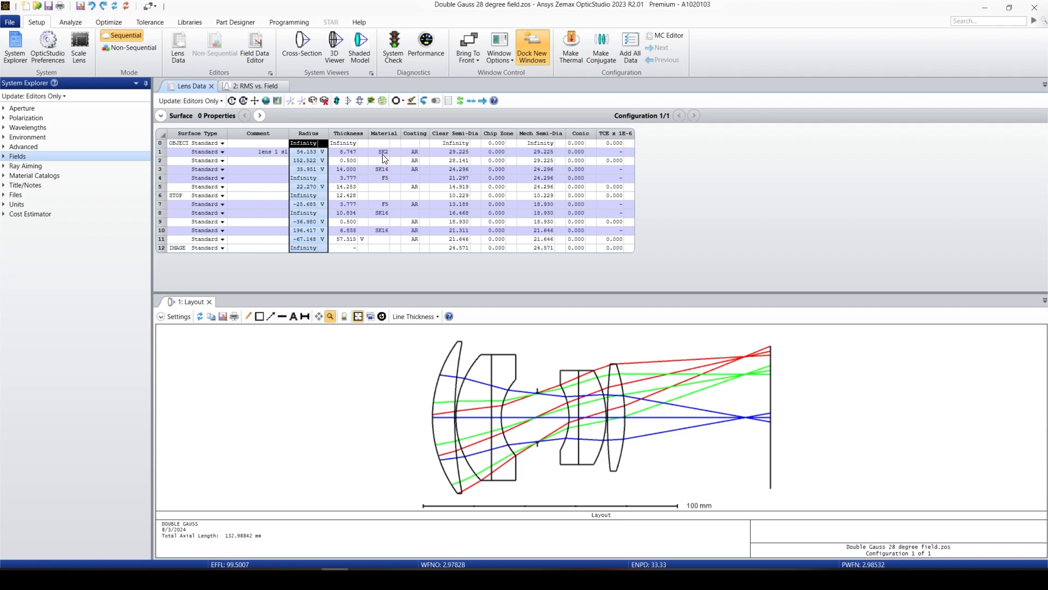
- Replace surface 1's SK2 glass with N-BK7, shifting the focal length to about 103.2 mm
{"action": "left_click", "coordinate": [383, 150]}
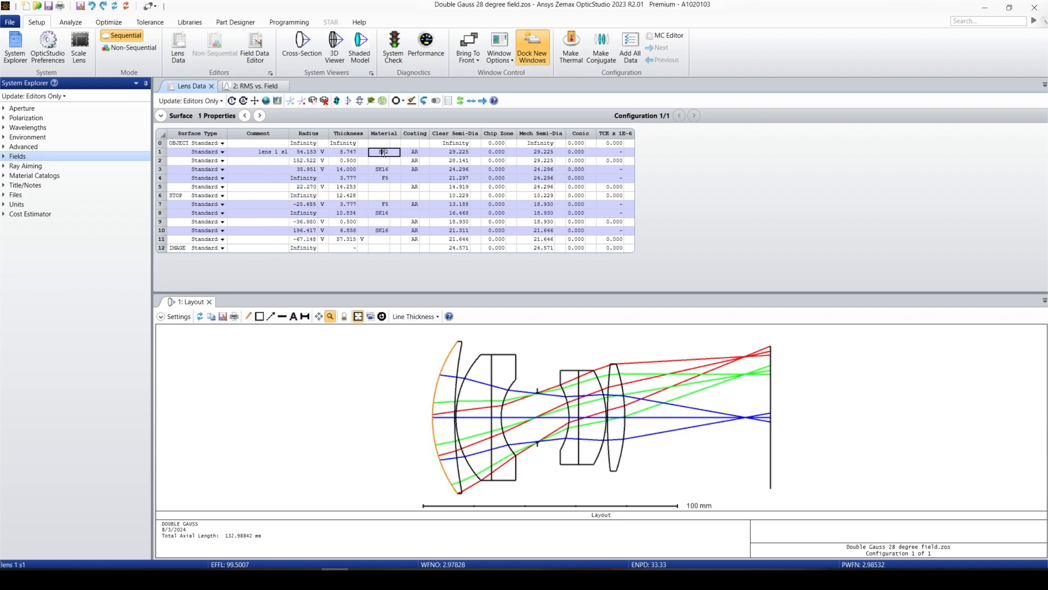
{"action": "left_click", "coordinate": [383, 152]}
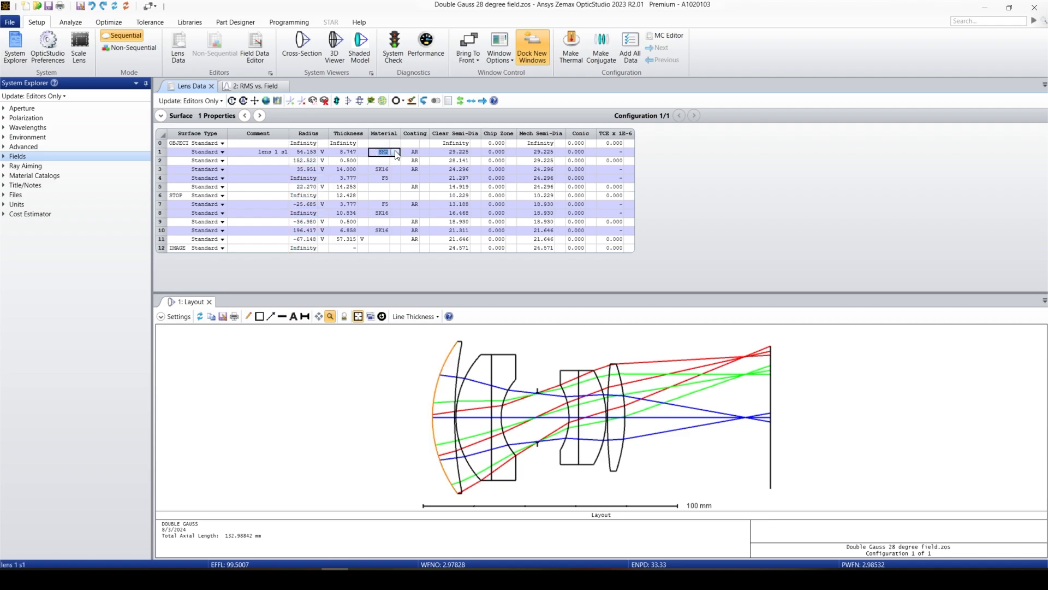
{"action": "type", "text": "n-bk"}
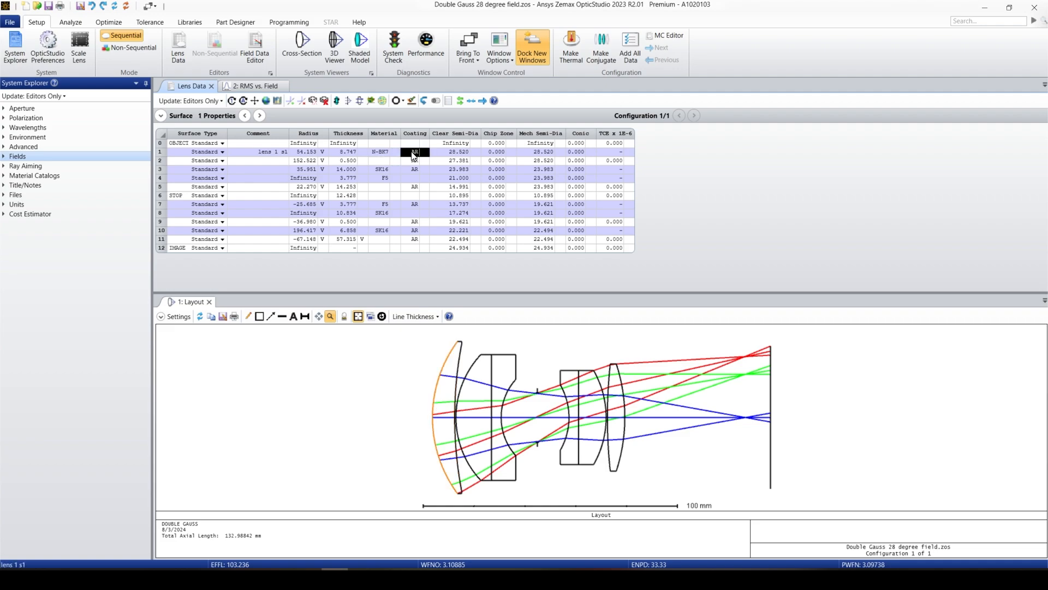
{"action": "left_click", "coordinate": [415, 151]}
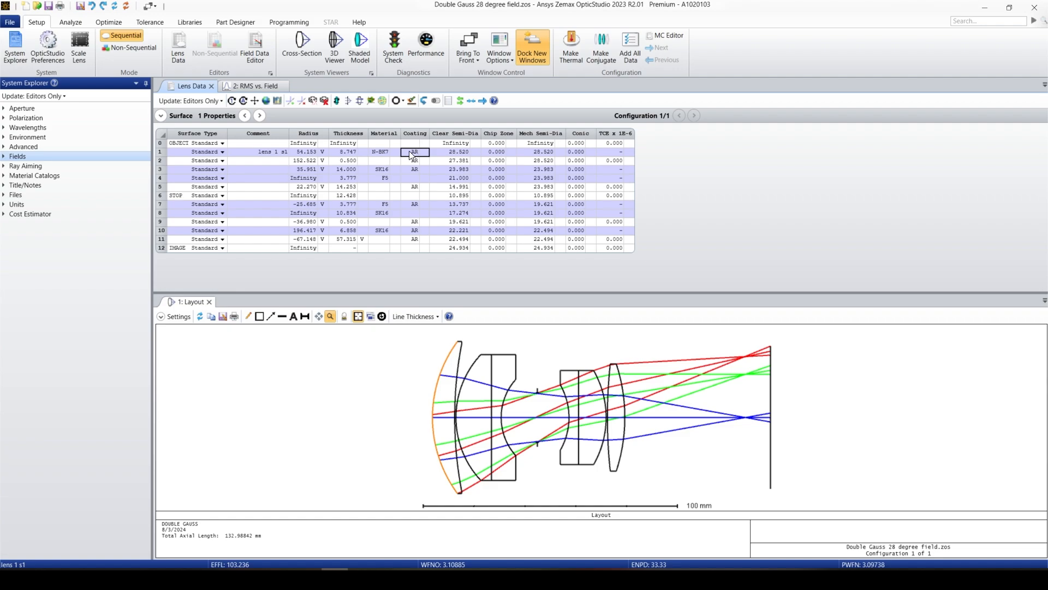
{"action": "left_click", "coordinate": [455, 151]}
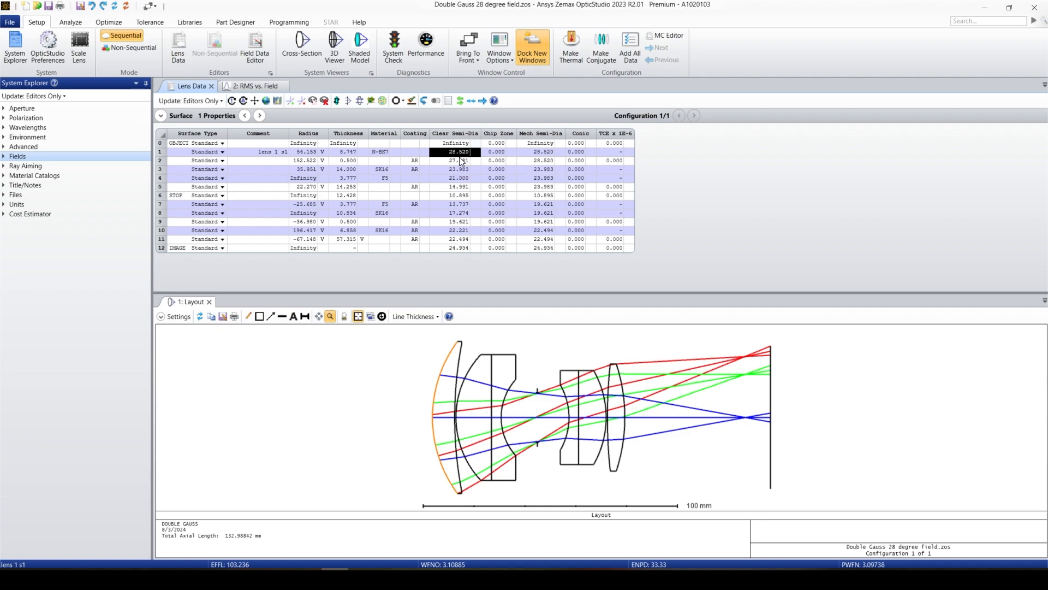
{"action": "mouse_move", "coordinate": [489, 162]}
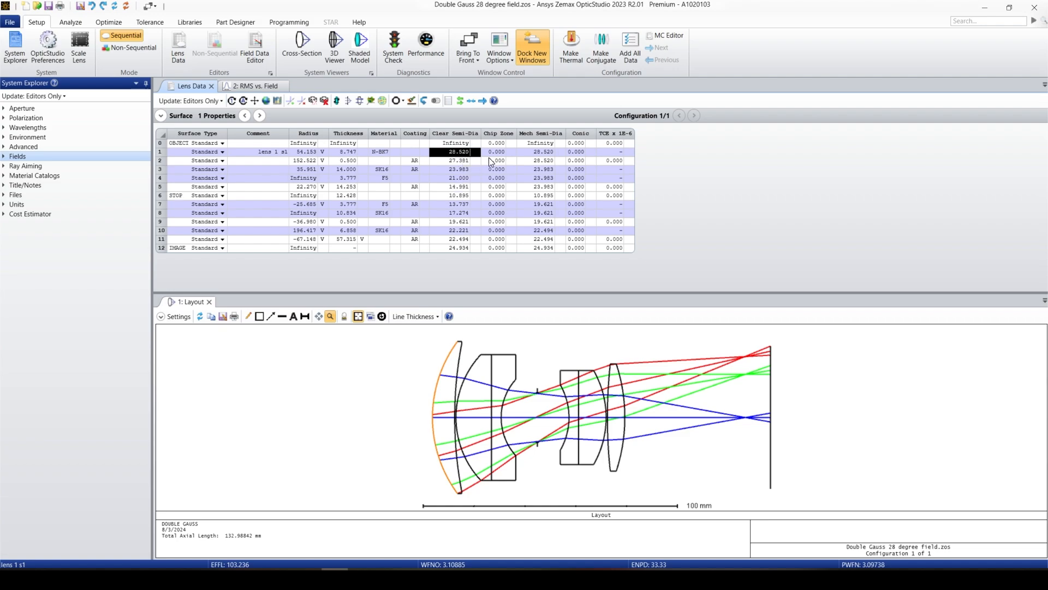
{"action": "mouse_move", "coordinate": [527, 158]}
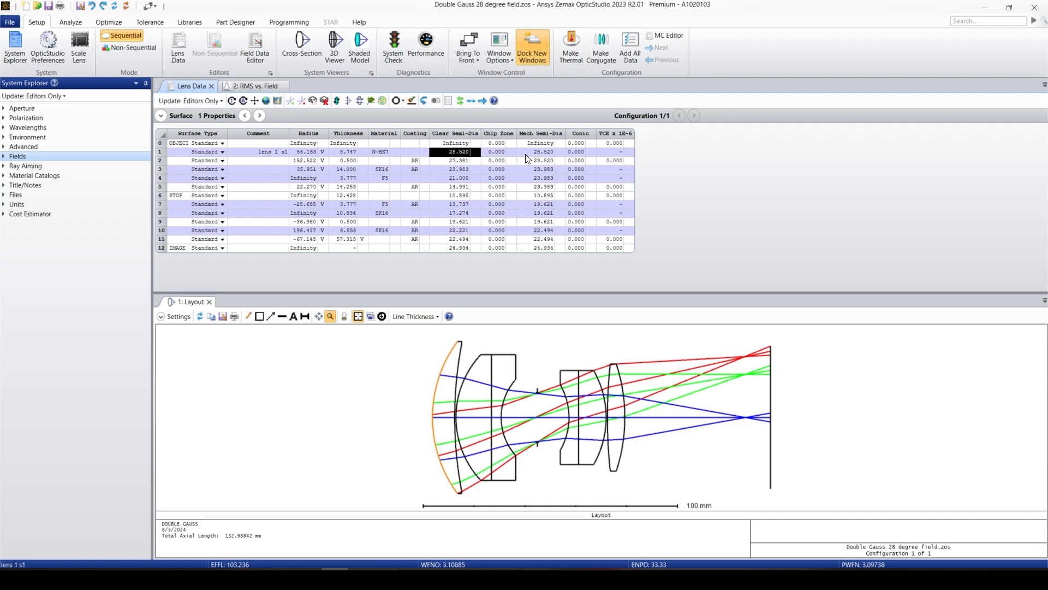
{"action": "mouse_move", "coordinate": [488, 354]}
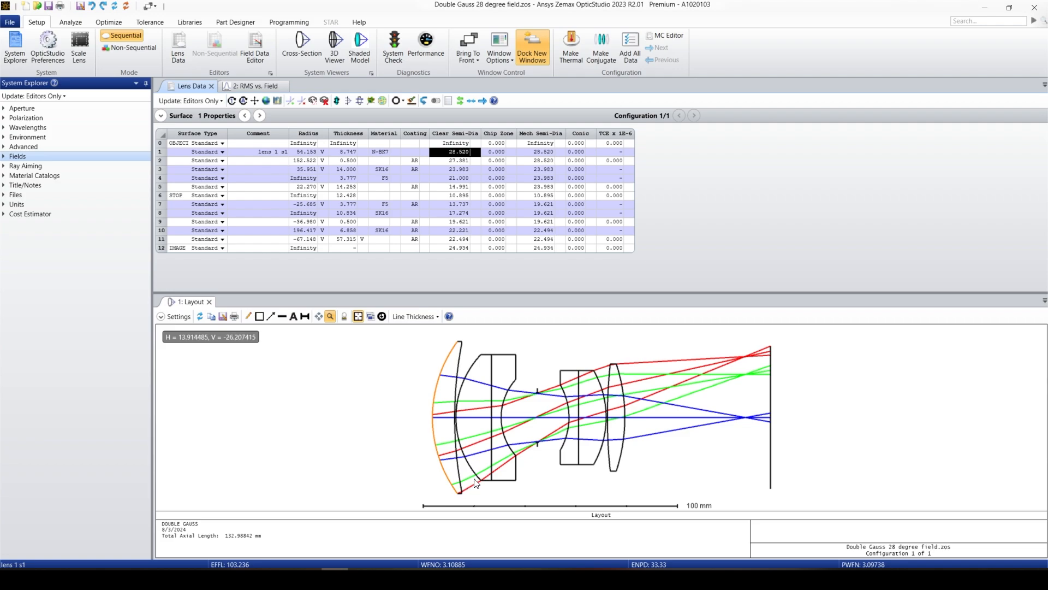
{"action": "mouse_move", "coordinate": [618, 294]}
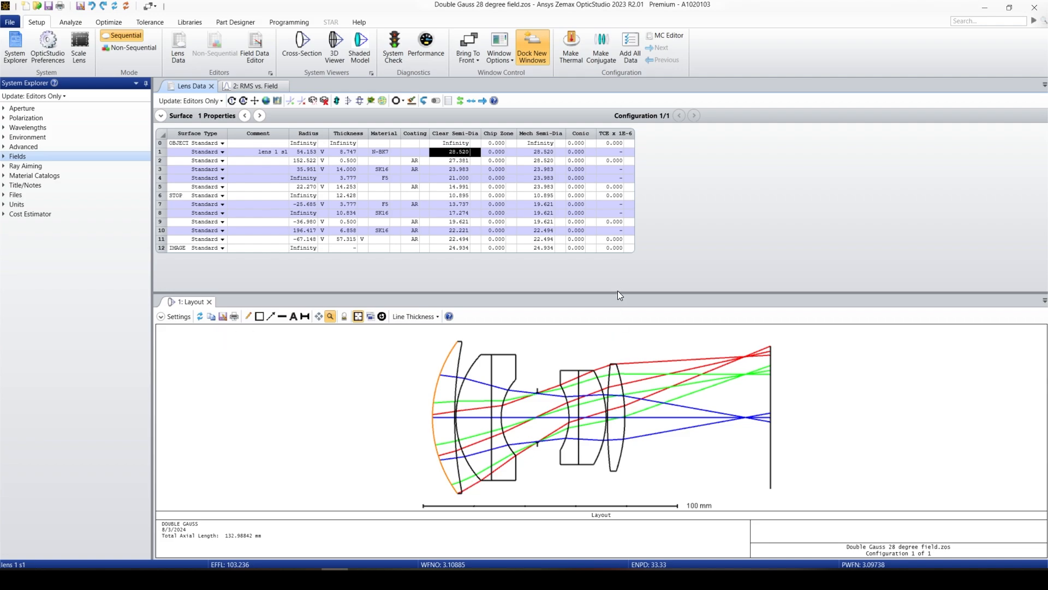
{"action": "mouse_move", "coordinate": [598, 256]}
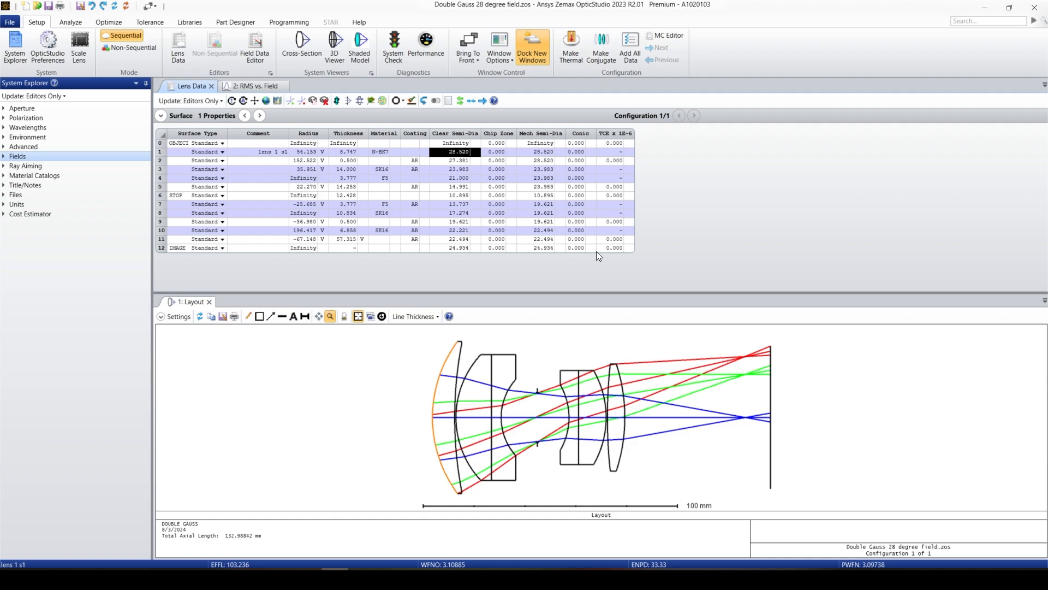
{"action": "mouse_move", "coordinate": [604, 217]}
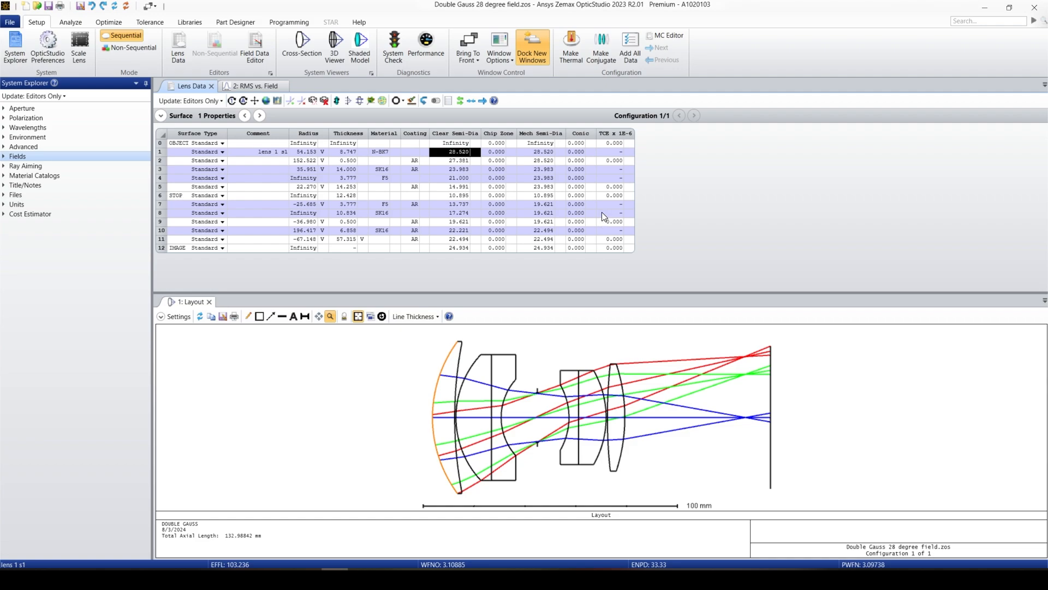
{"action": "mouse_move", "coordinate": [599, 179]}
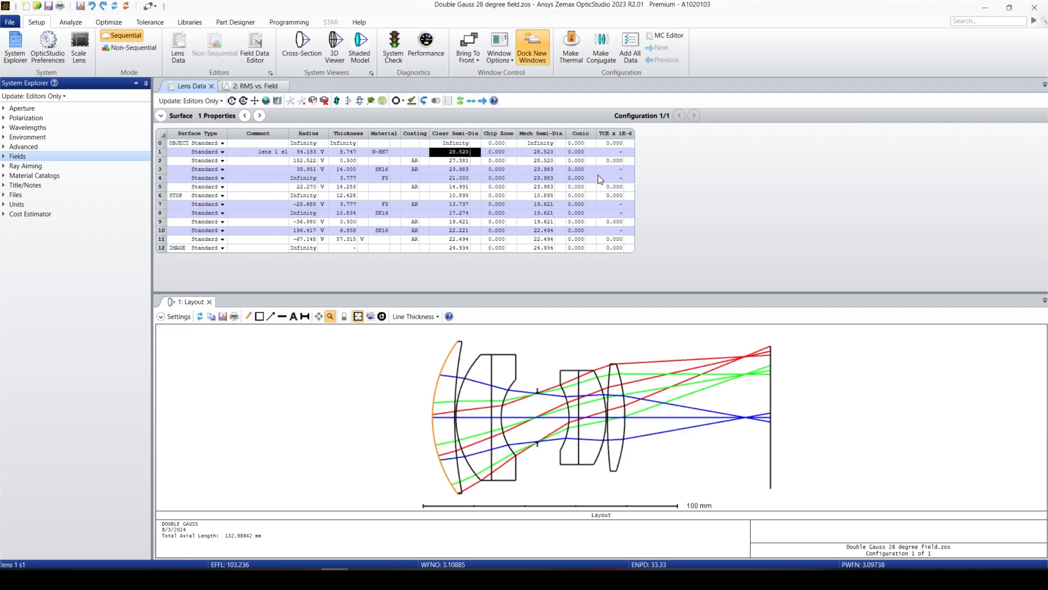
{"action": "mouse_move", "coordinate": [615, 170]}
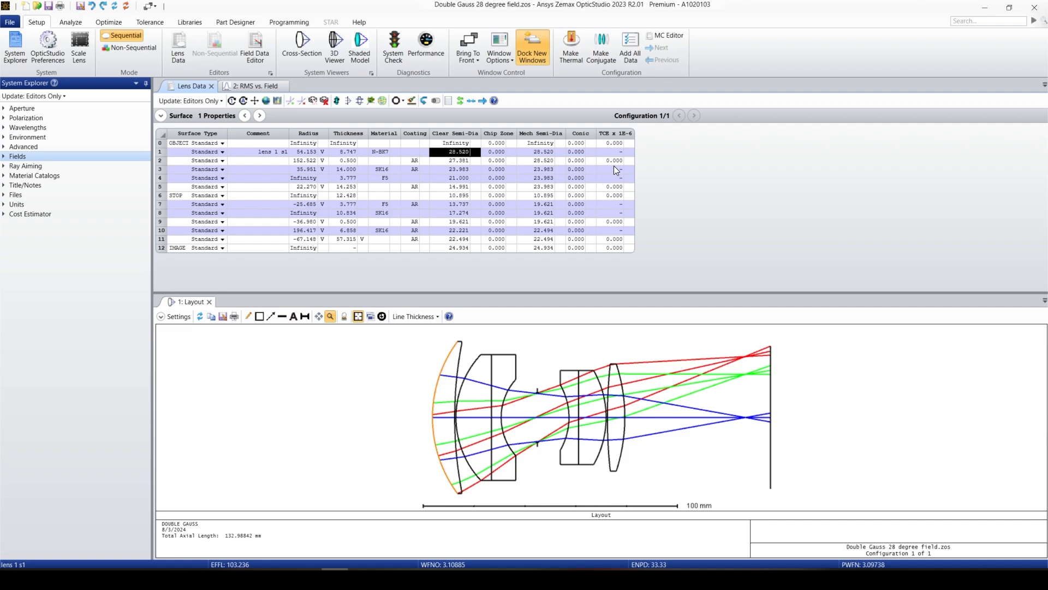
{"action": "mouse_move", "coordinate": [351, 172]}
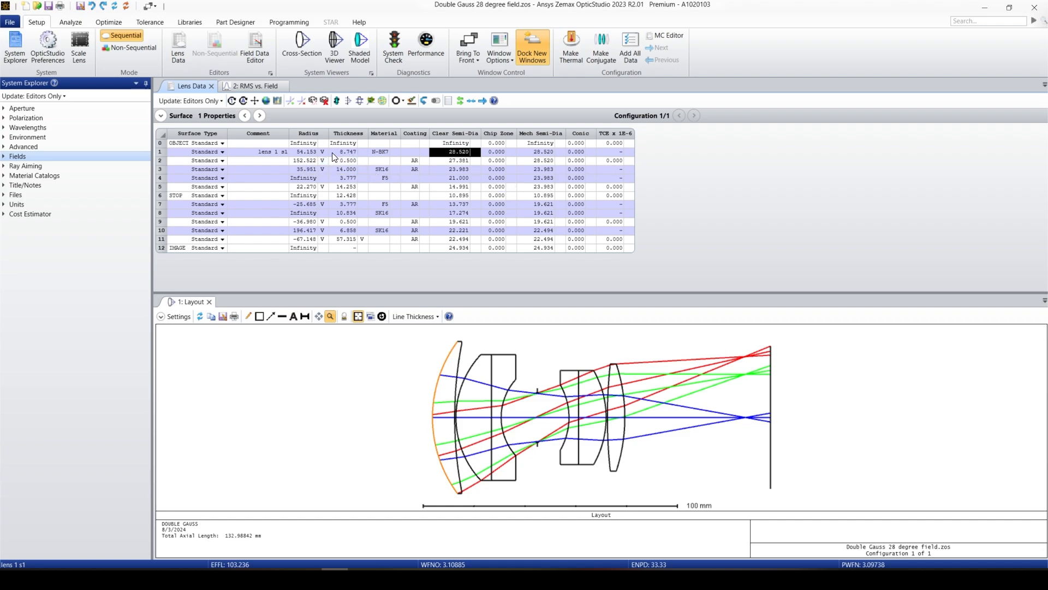
- Change surface 1's thickness from 8.747 to 8.000
{"action": "left_click", "coordinate": [346, 152]}
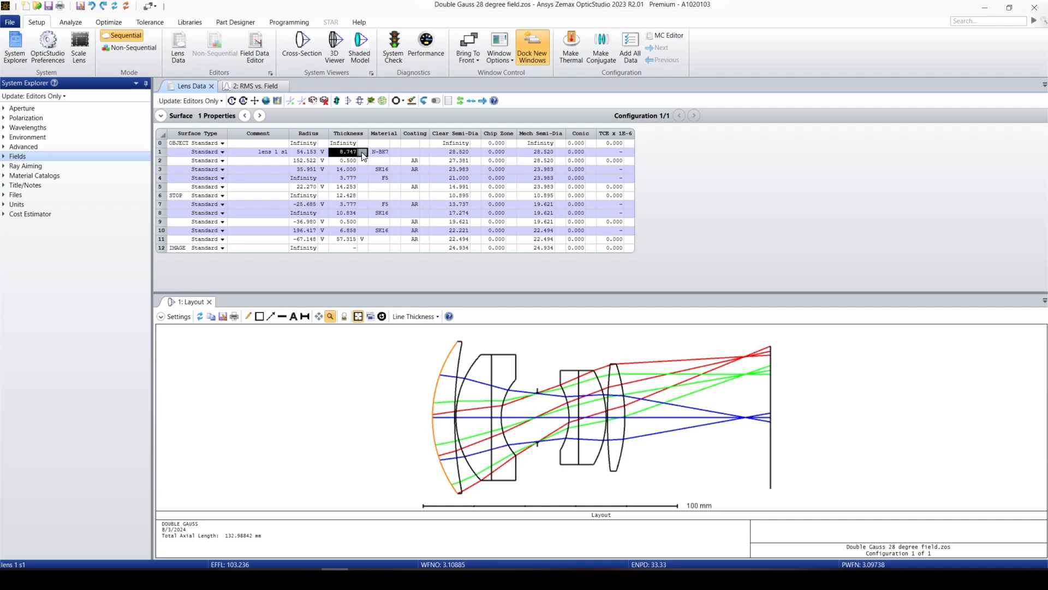
{"action": "left_click", "coordinate": [346, 150]}
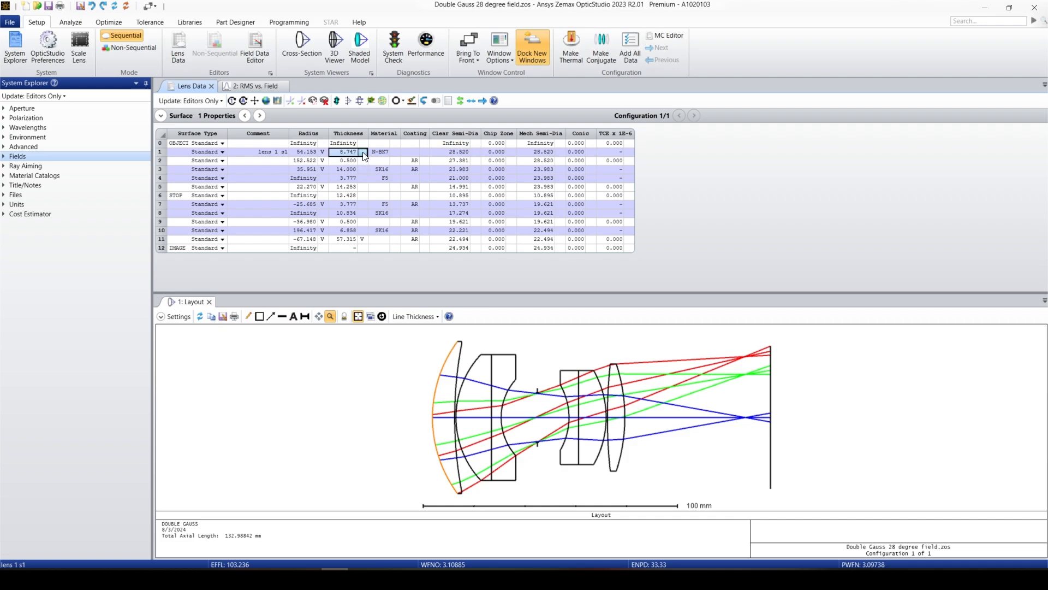
{"action": "double_click", "coordinate": [362, 152]}
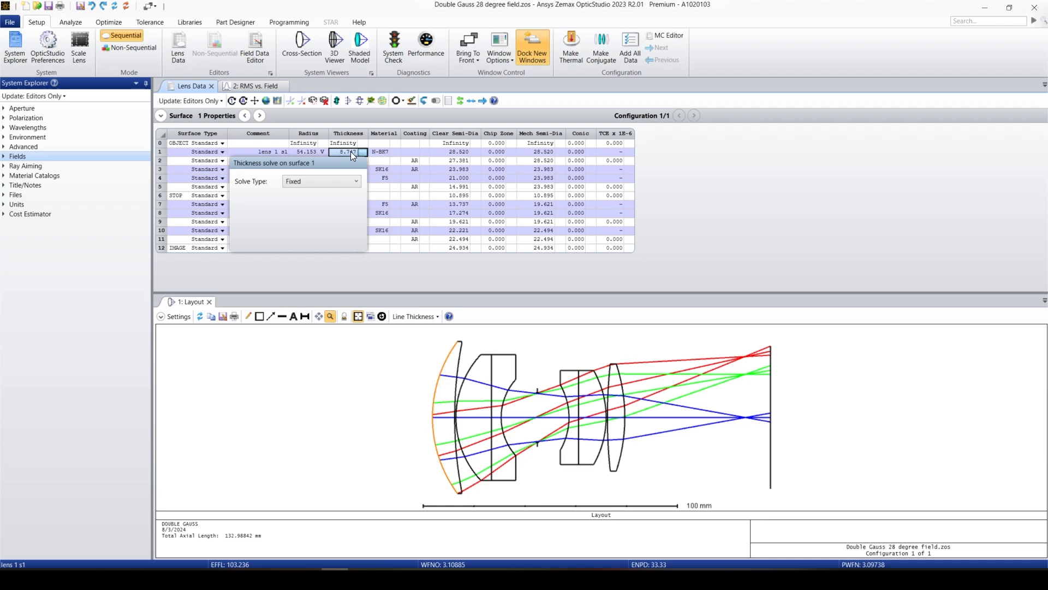
{"action": "mouse_move", "coordinate": [627, 192]}
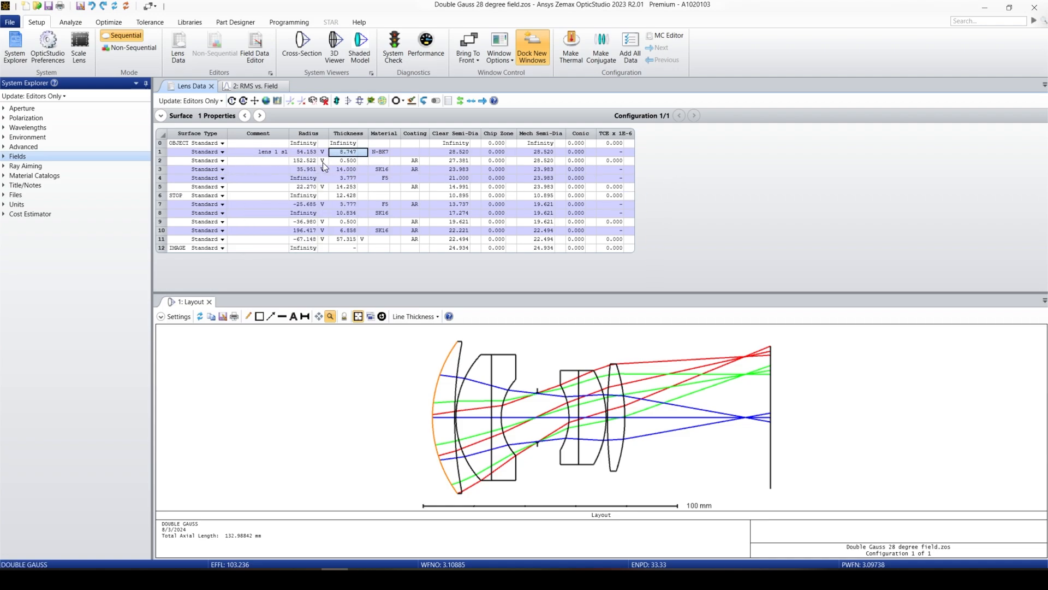
{"action": "left_click", "coordinate": [347, 152]}
{"action": "type", "text": "8"}
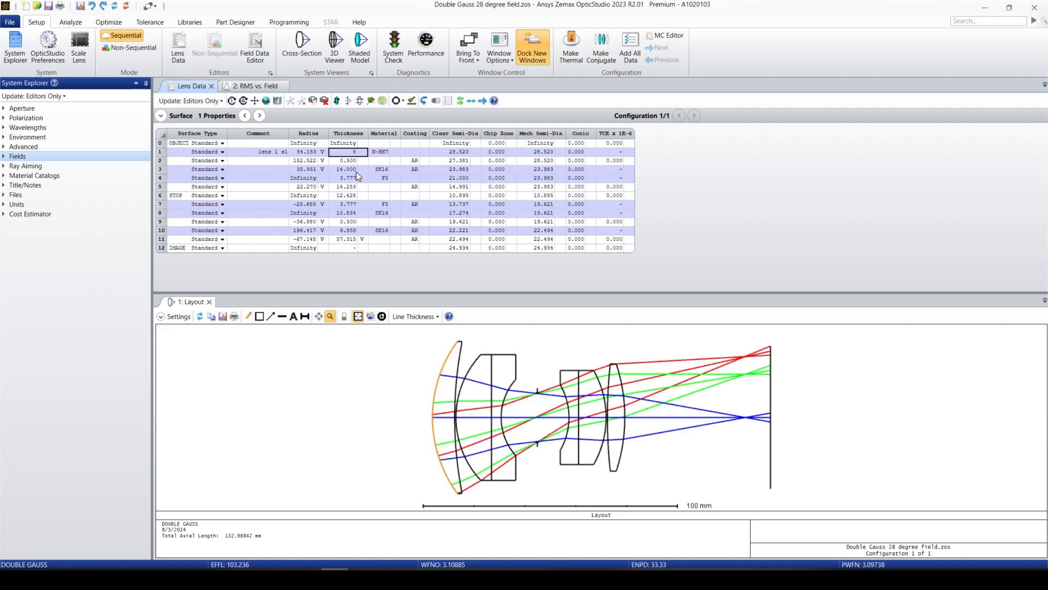
{"action": "left_click", "coordinate": [347, 160]}
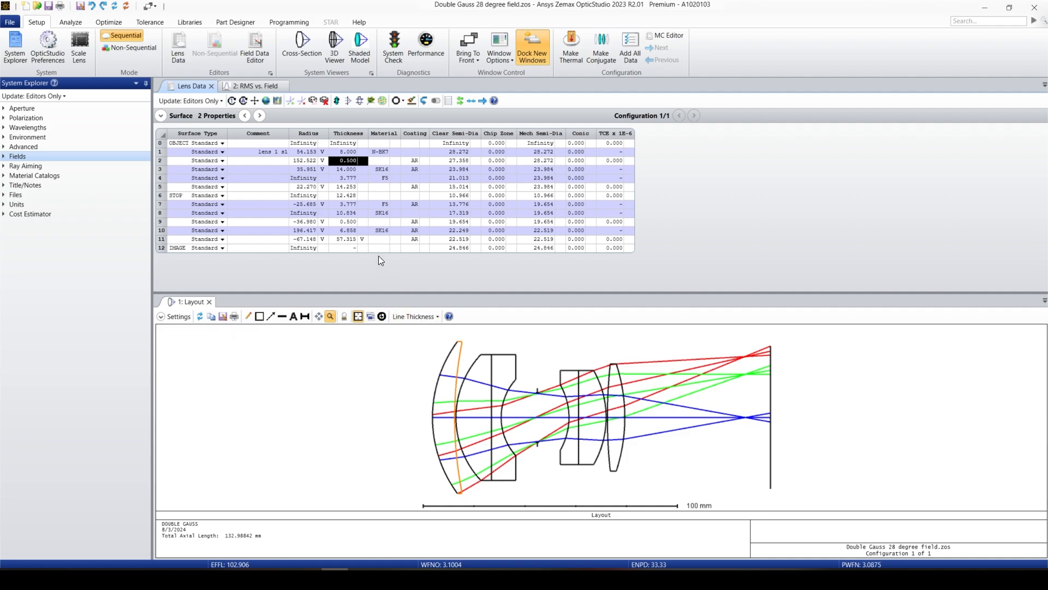
{"action": "mouse_move", "coordinate": [458, 415]}
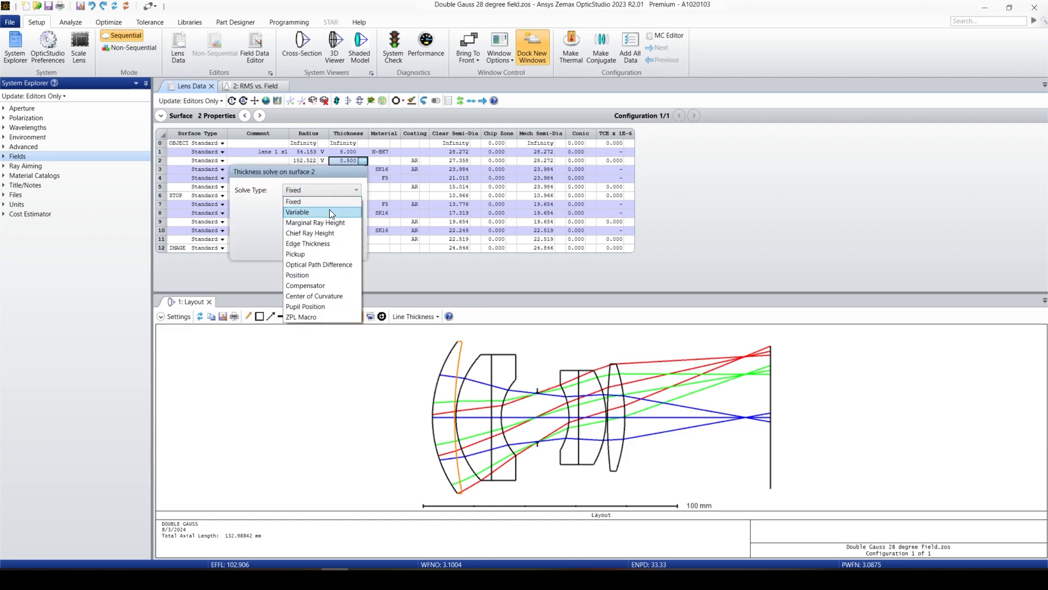
- Set surface 2's thickness solve type to Variable and reopen its solve options
{"action": "left_click", "coordinate": [297, 211]}
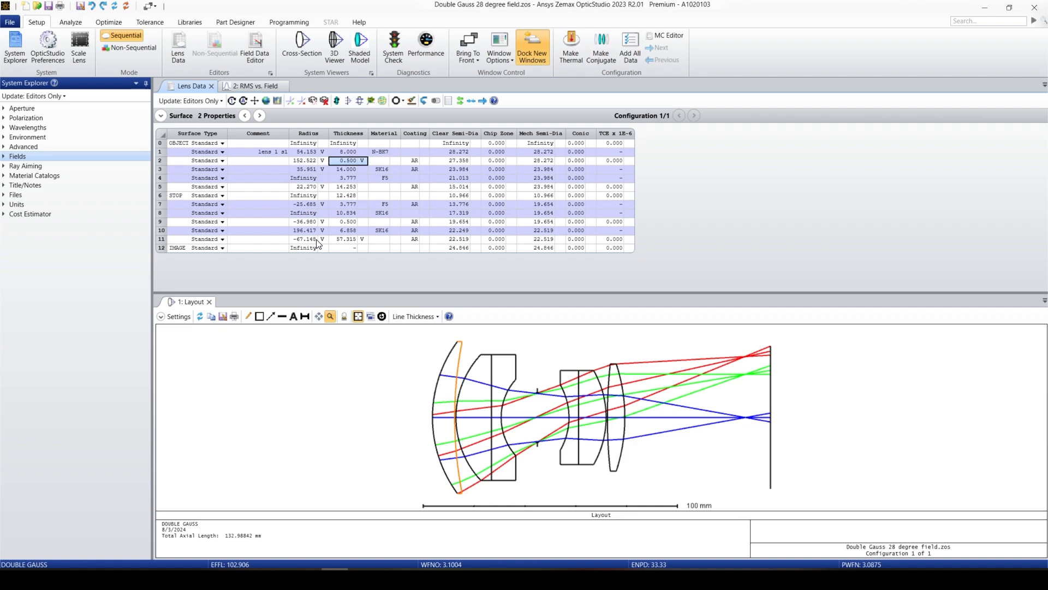
{"action": "mouse_move", "coordinate": [373, 148]}
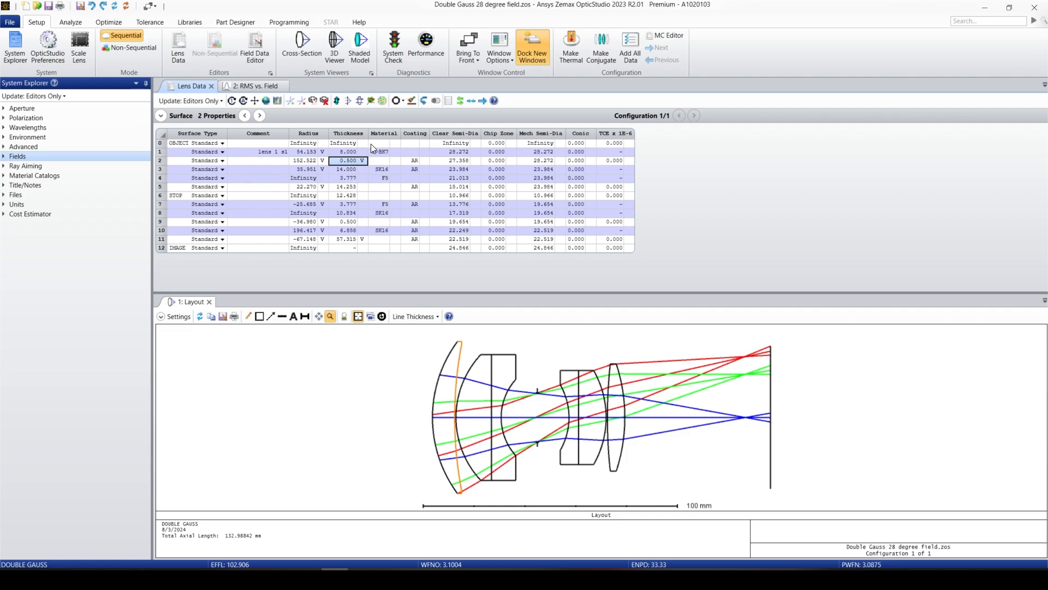
{"action": "left_click", "coordinate": [362, 161]}
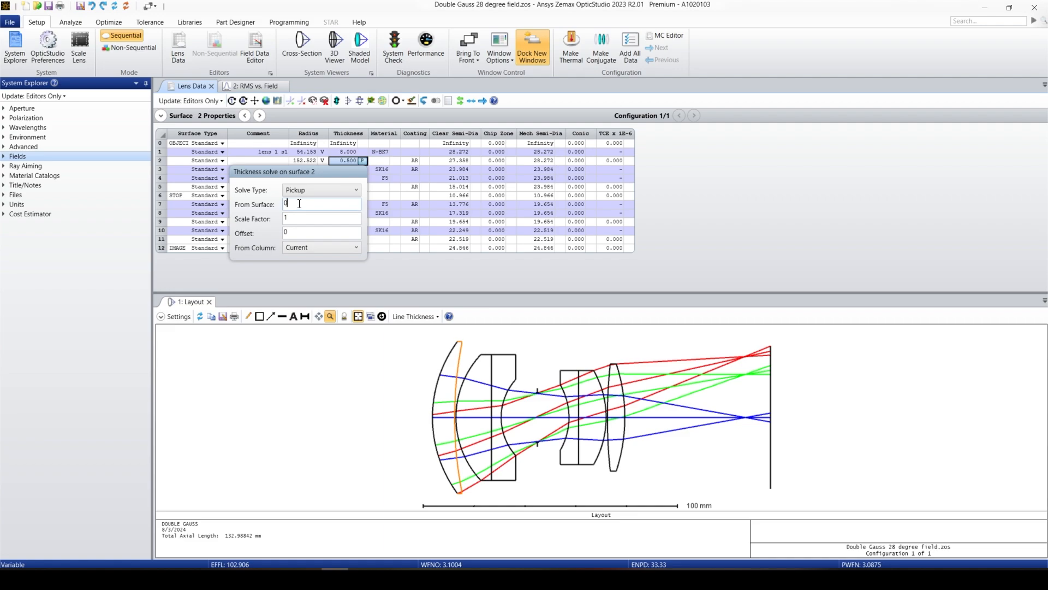
- Make surface 2's thickness a Pickup from surface 1, Thickness column, scale factor 0.5, giving 4.000
{"action": "type", "text": "1"}
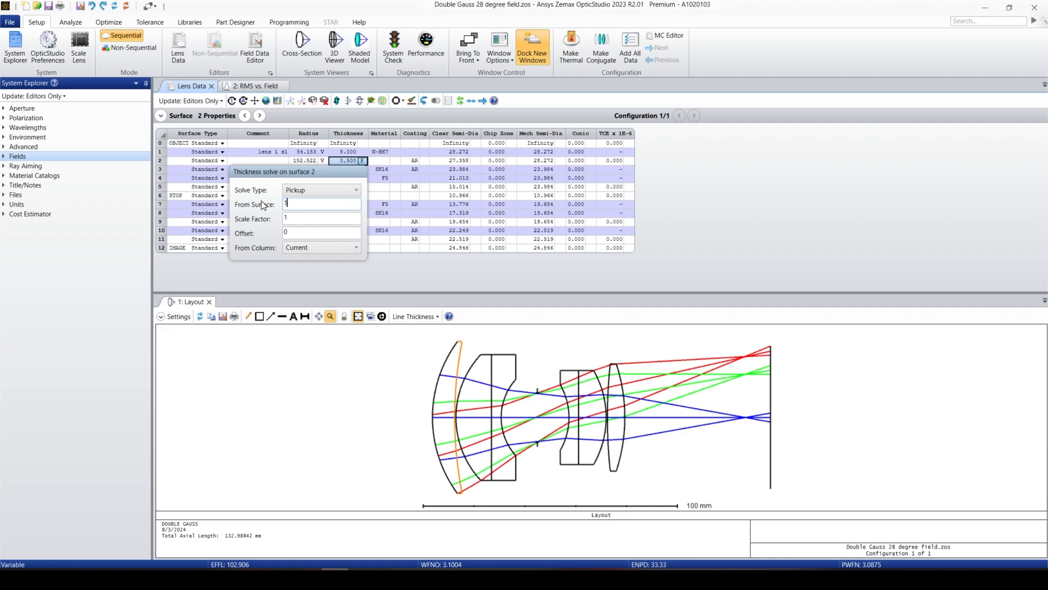
{"action": "left_click", "coordinate": [321, 219]}
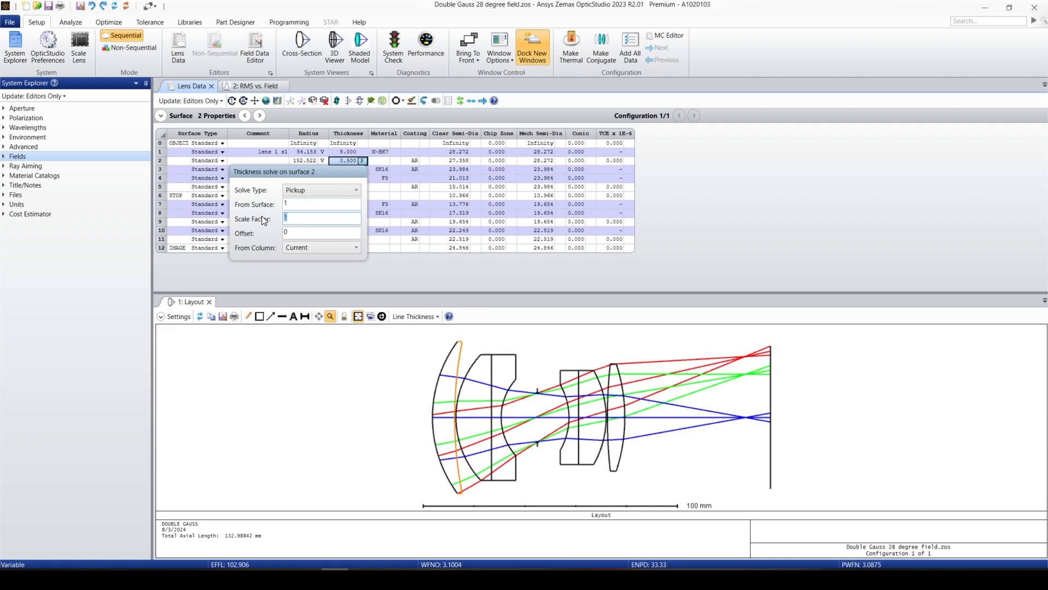
{"action": "type", "text": "2"}
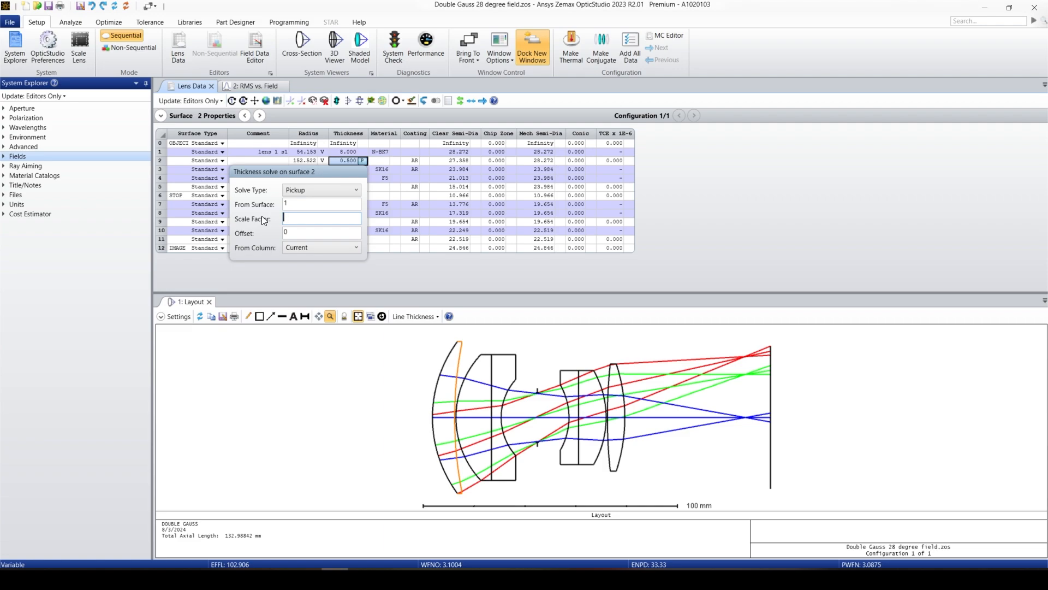
{"action": "type", "text": "5"}
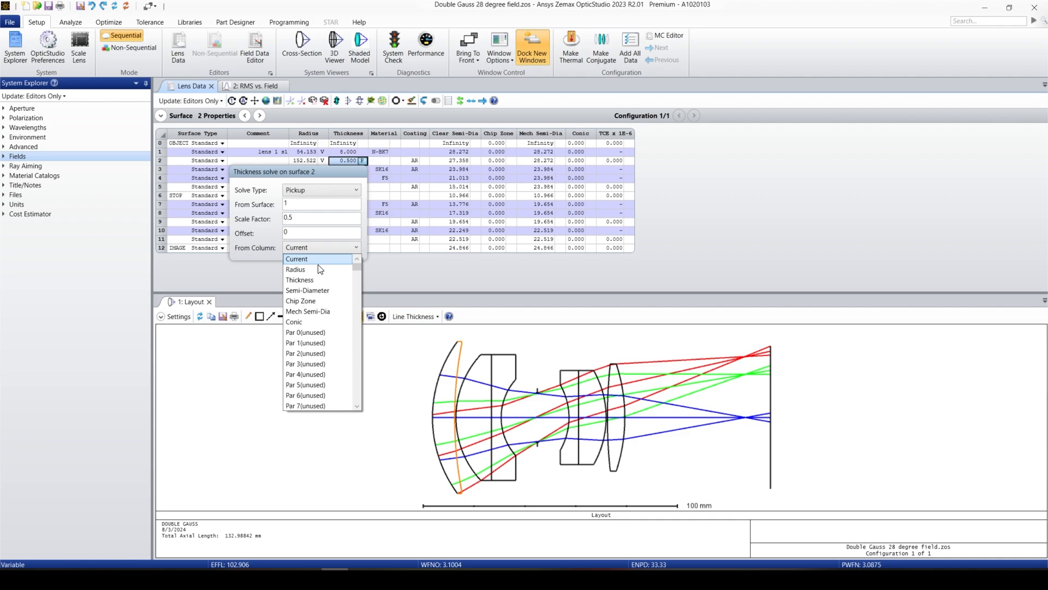
{"action": "left_click", "coordinate": [299, 279]}
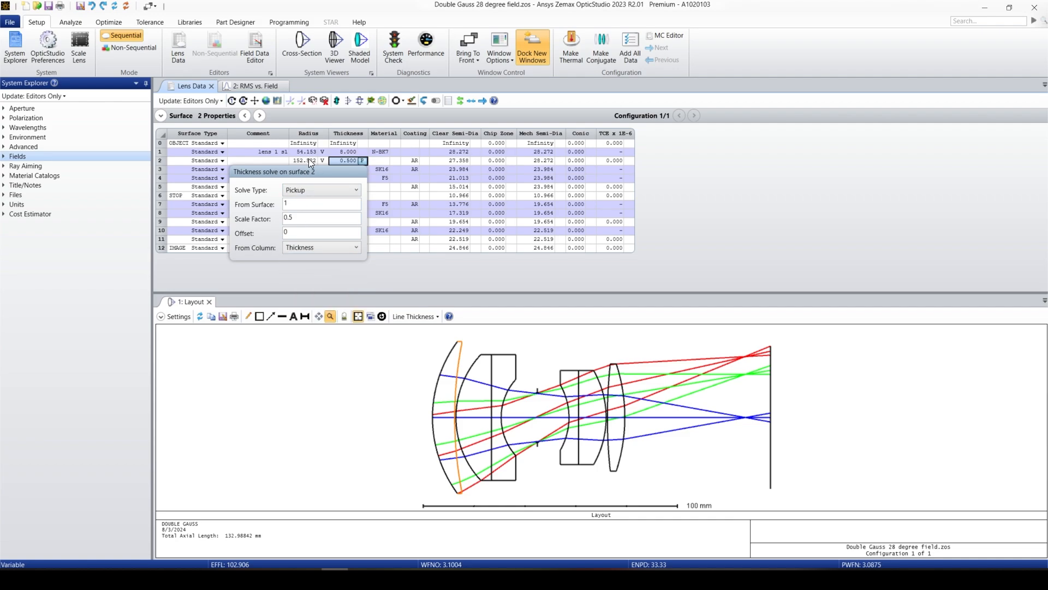
{"action": "left_click", "coordinate": [321, 204]}
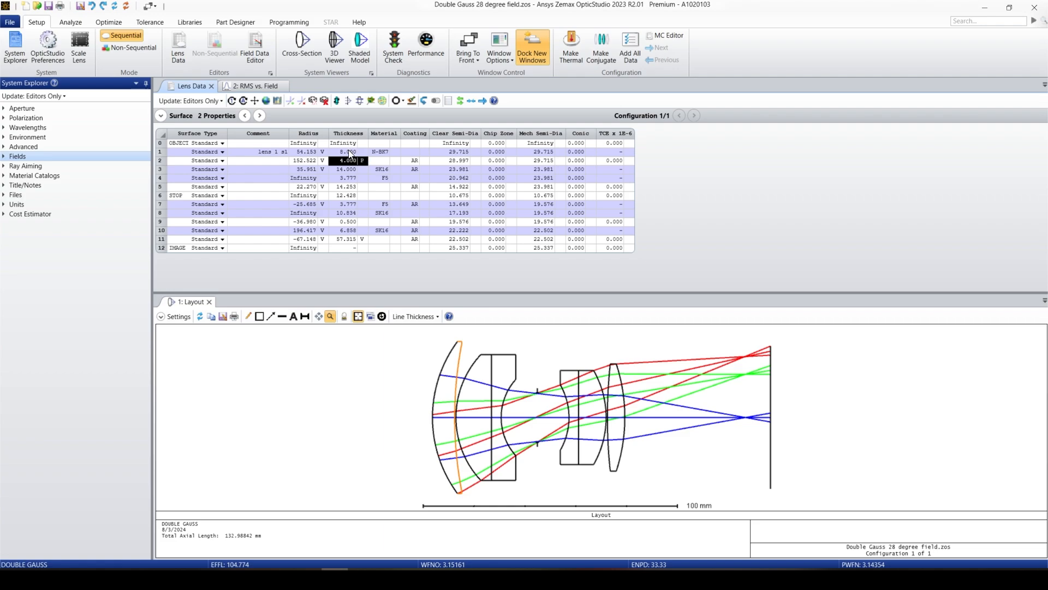
{"action": "left_click", "coordinate": [348, 152]}
{"action": "type", "text": "6.000"}
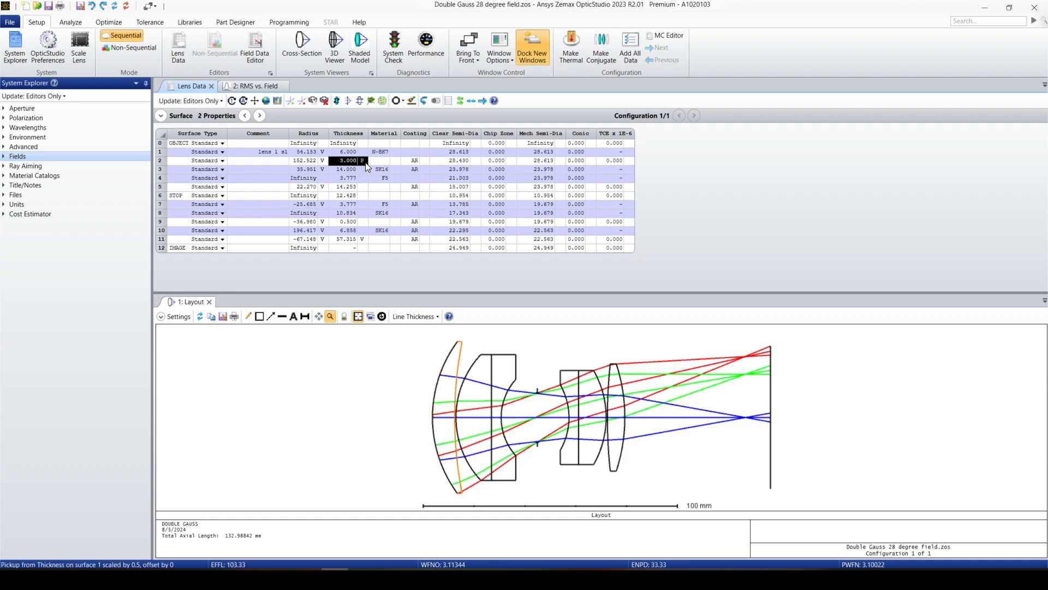
{"action": "mouse_move", "coordinate": [807, 377]}
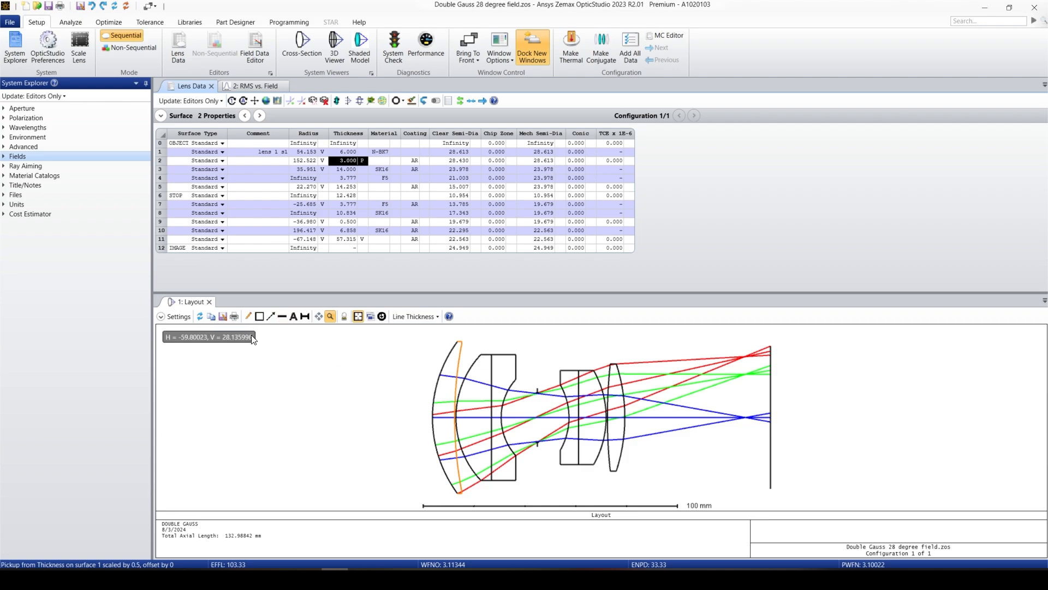
{"action": "left_click", "coordinate": [199, 317]}
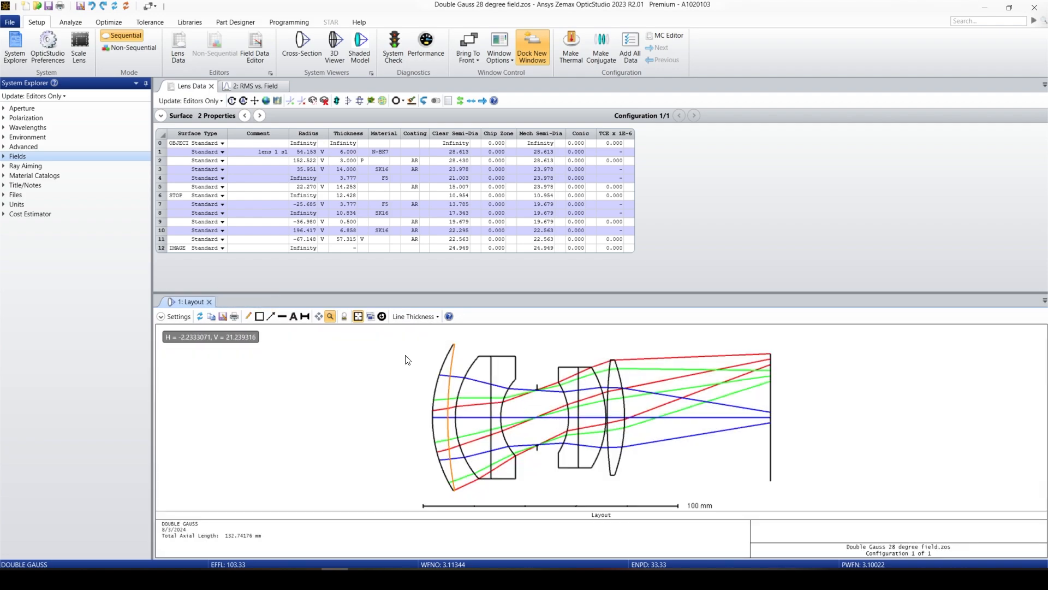
{"action": "mouse_move", "coordinate": [404, 359]}
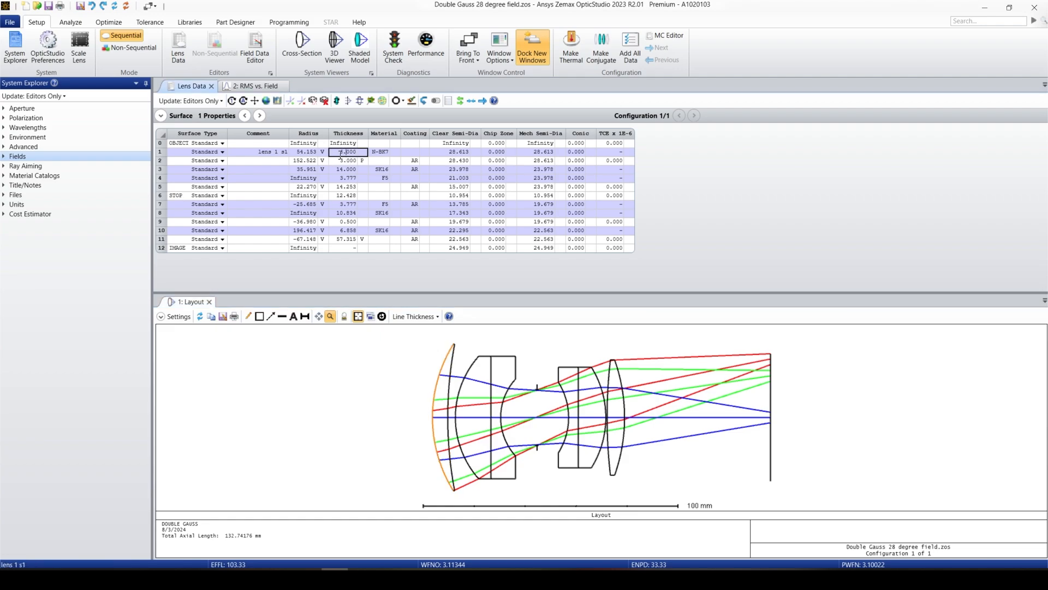
{"action": "left_click", "coordinate": [347, 152]}
{"action": "type", "text": "5.000"}
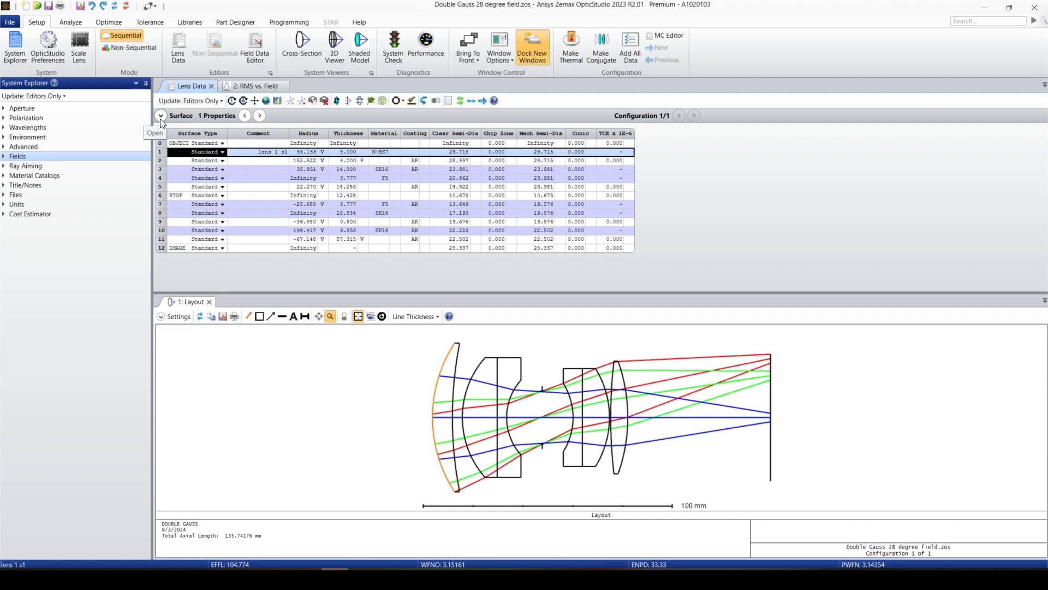
{"action": "left_click", "coordinate": [161, 116]}
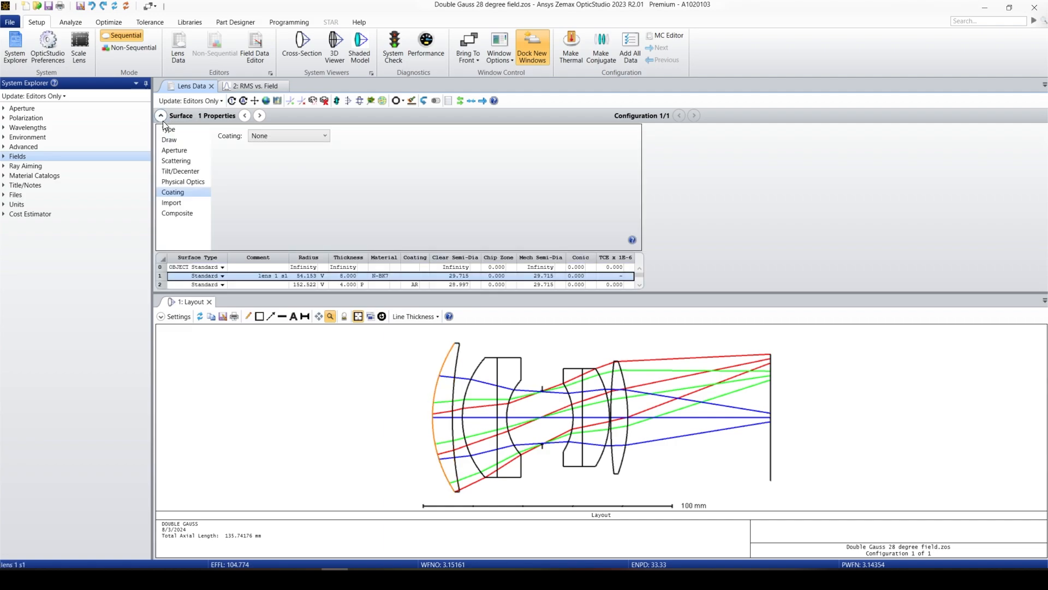
{"action": "left_click", "coordinate": [169, 128]}
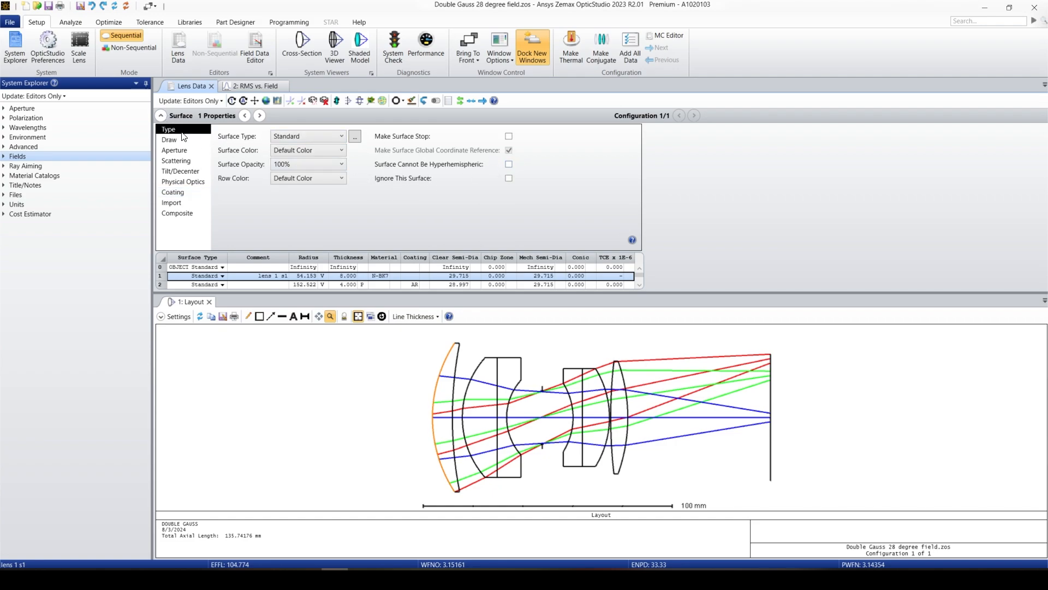
{"action": "left_click", "coordinate": [175, 150]}
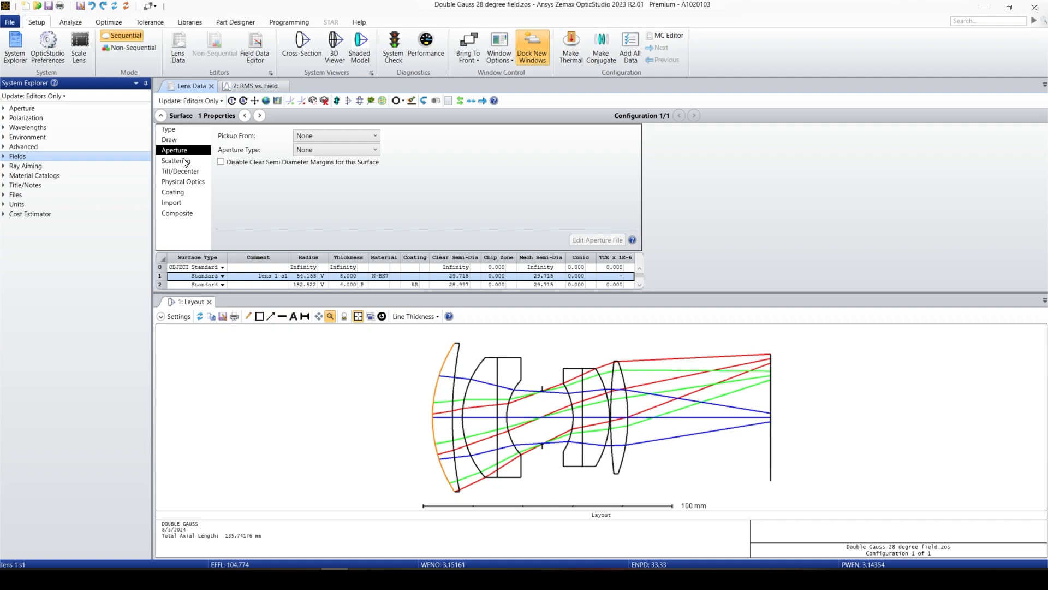
{"action": "left_click", "coordinate": [172, 192]}
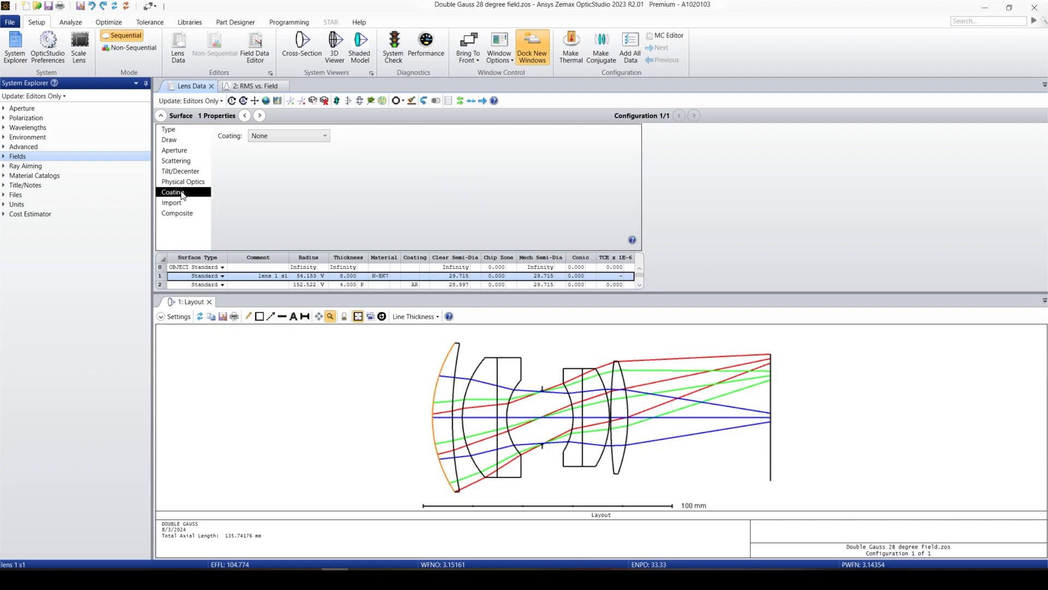
{"action": "left_click", "coordinate": [177, 213]}
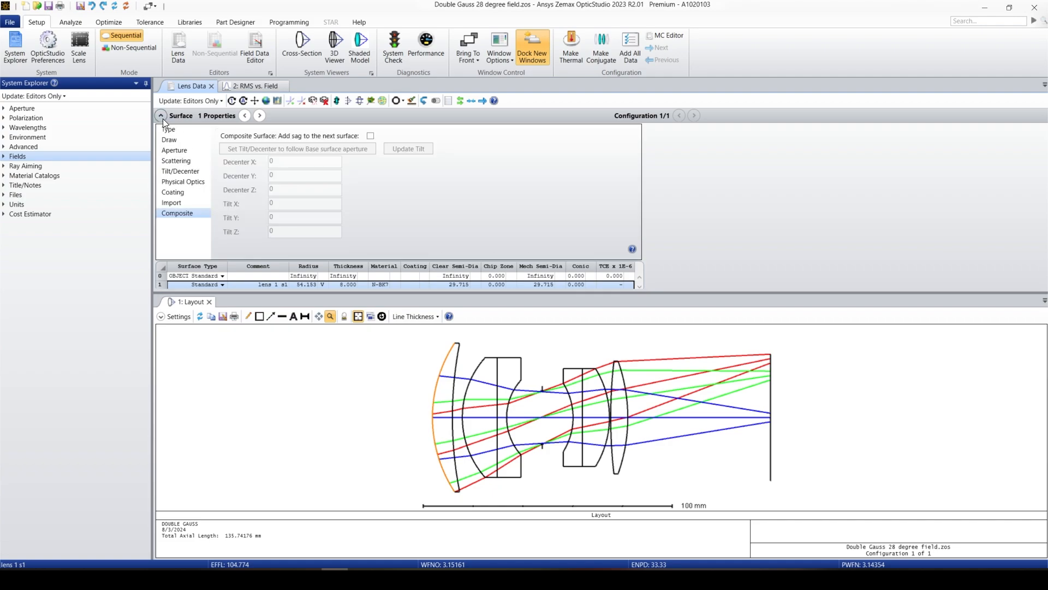
{"action": "left_click", "coordinate": [161, 114]}
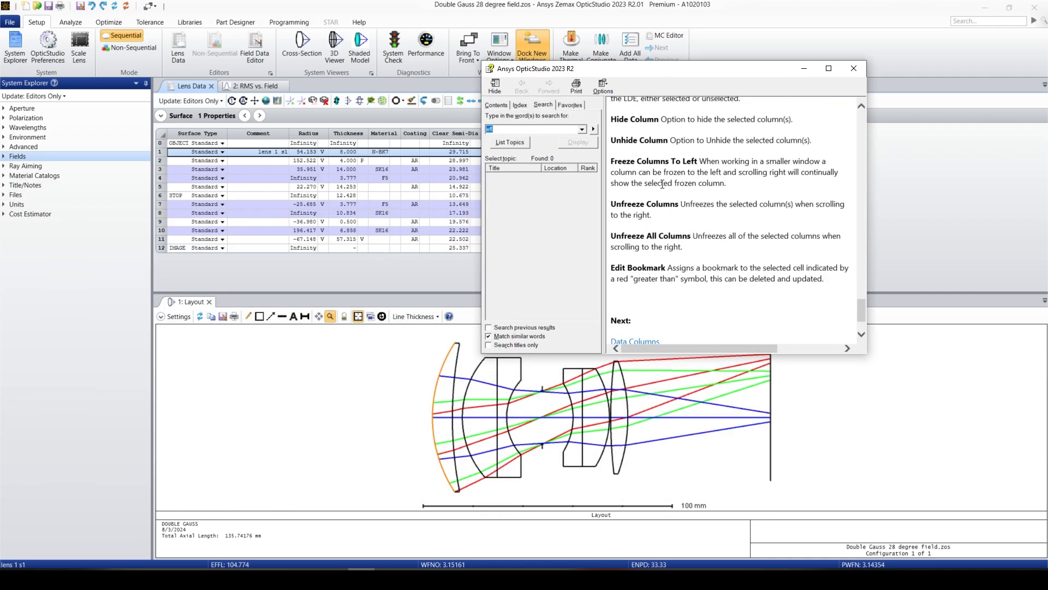
- Close the OpticStudio Help window, leaving the lens data and layout in view
{"action": "left_click", "coordinate": [854, 68]}
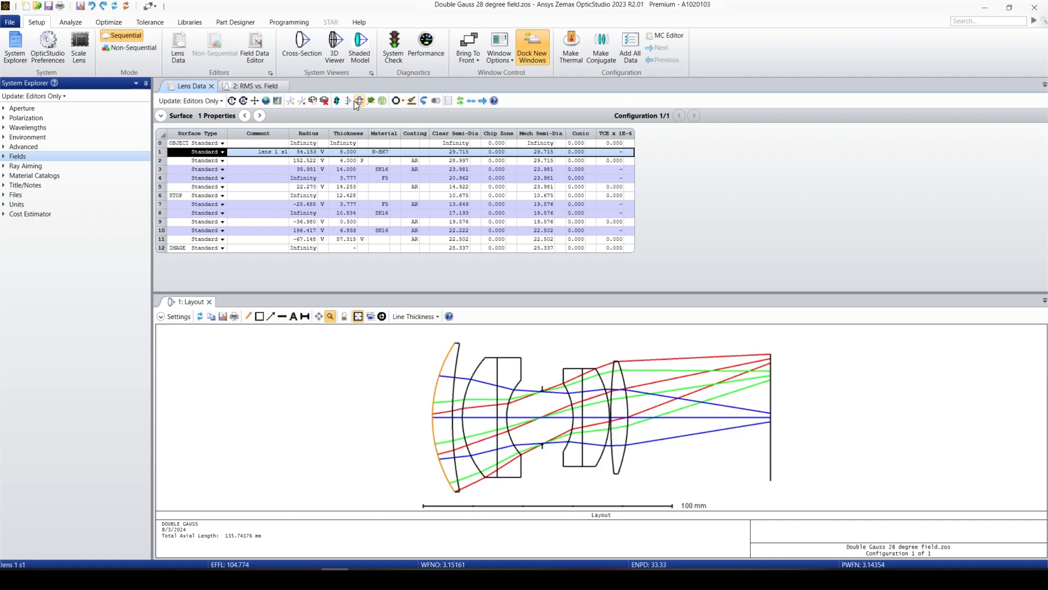
{"action": "mouse_move", "coordinate": [348, 101]}
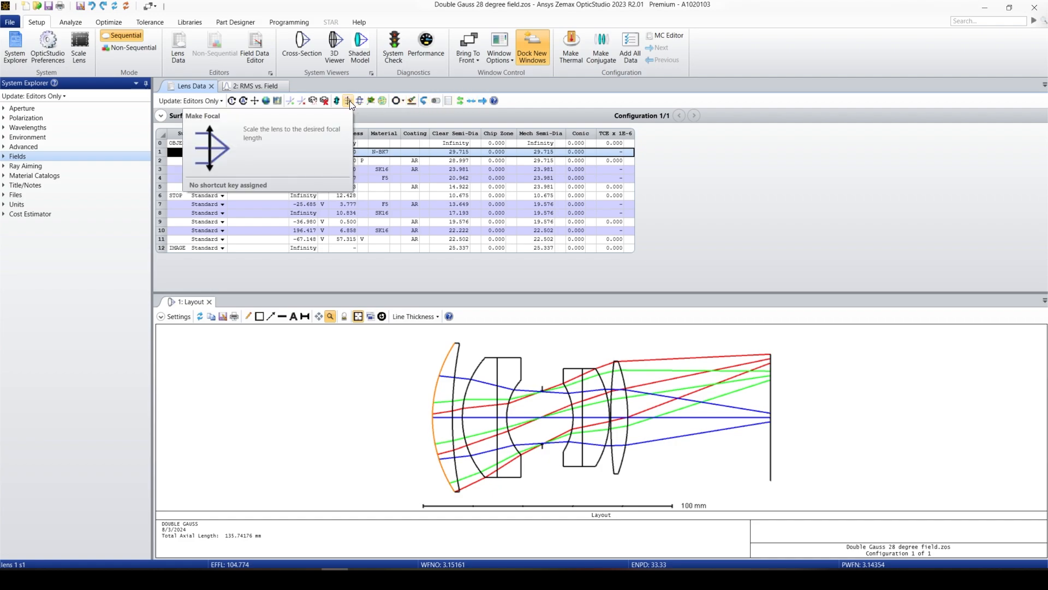
{"action": "mouse_move", "coordinate": [274, 100]}
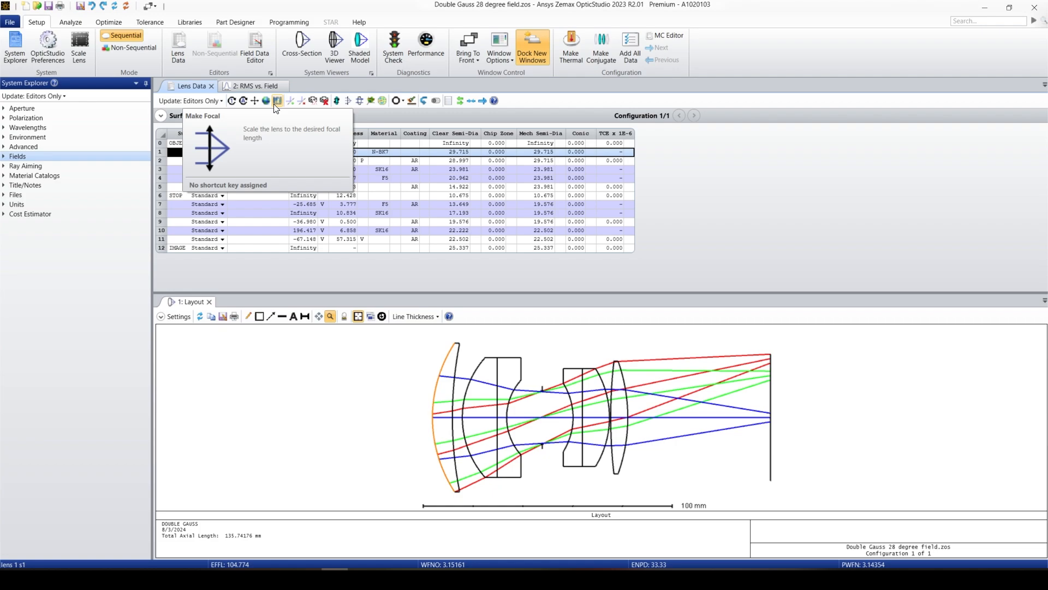
{"action": "left_click", "coordinate": [275, 100]}
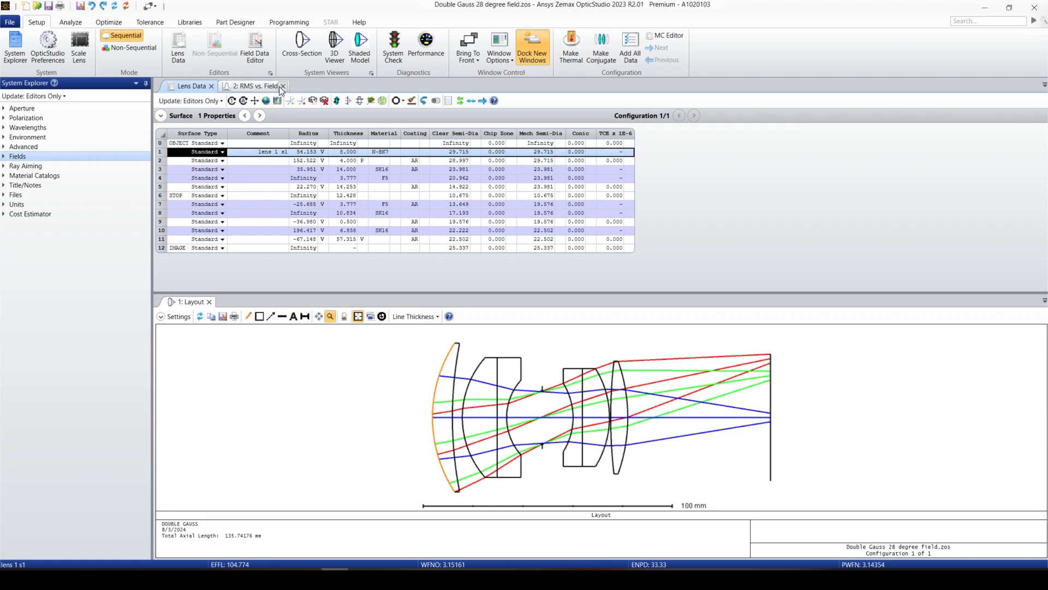
- Create a Standard Spot Diagram from the Analyze ribbon's Rays & Spots analyses
{"action": "left_click", "coordinate": [254, 85]}
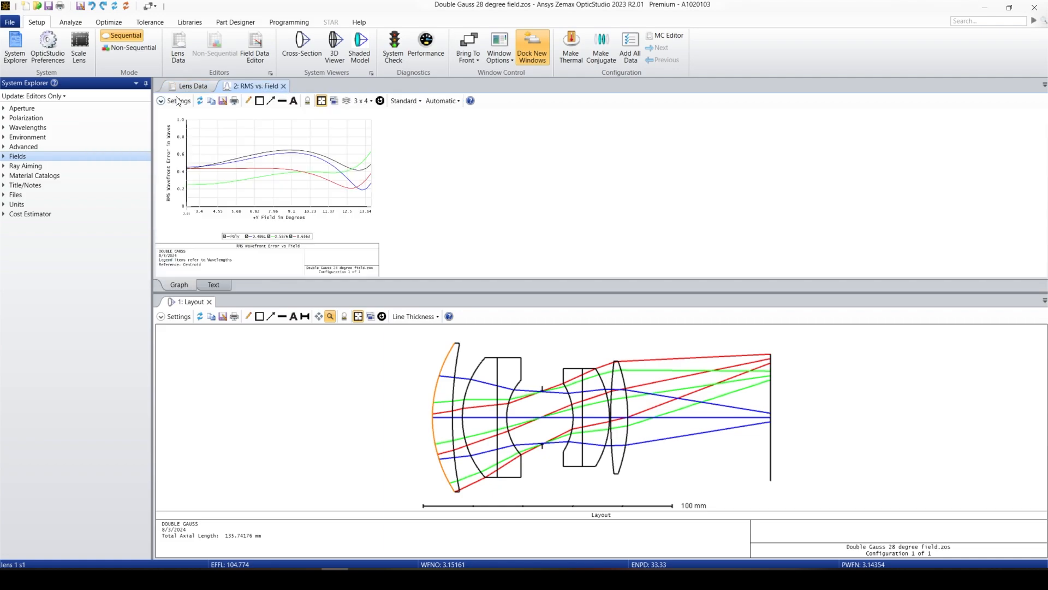
{"action": "left_click", "coordinate": [70, 22]}
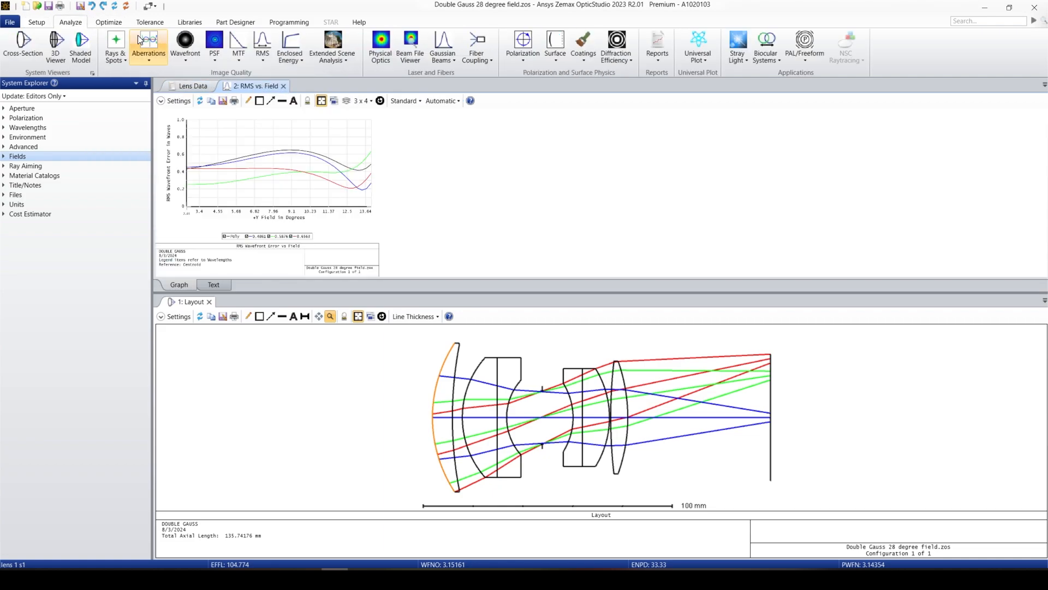
{"action": "left_click", "coordinate": [115, 47]}
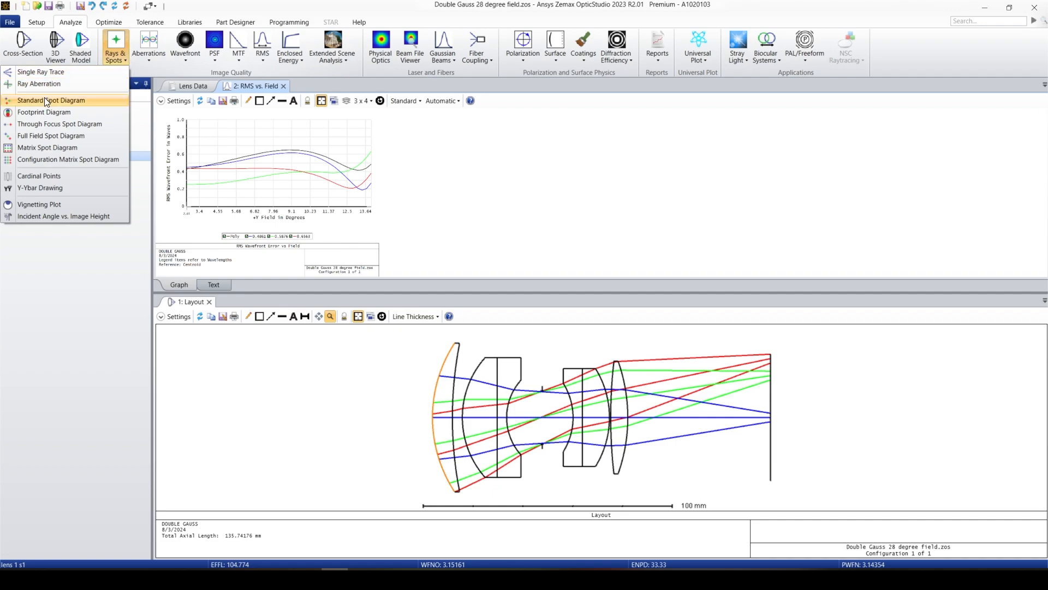
{"action": "left_click", "coordinate": [51, 99]}
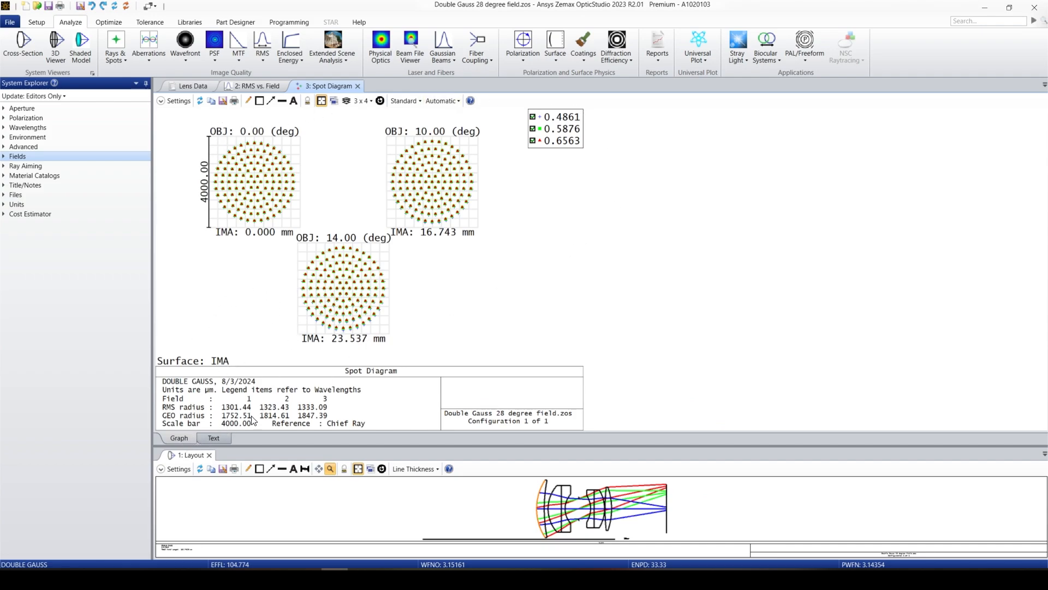
{"action": "left_click", "coordinate": [213, 437]}
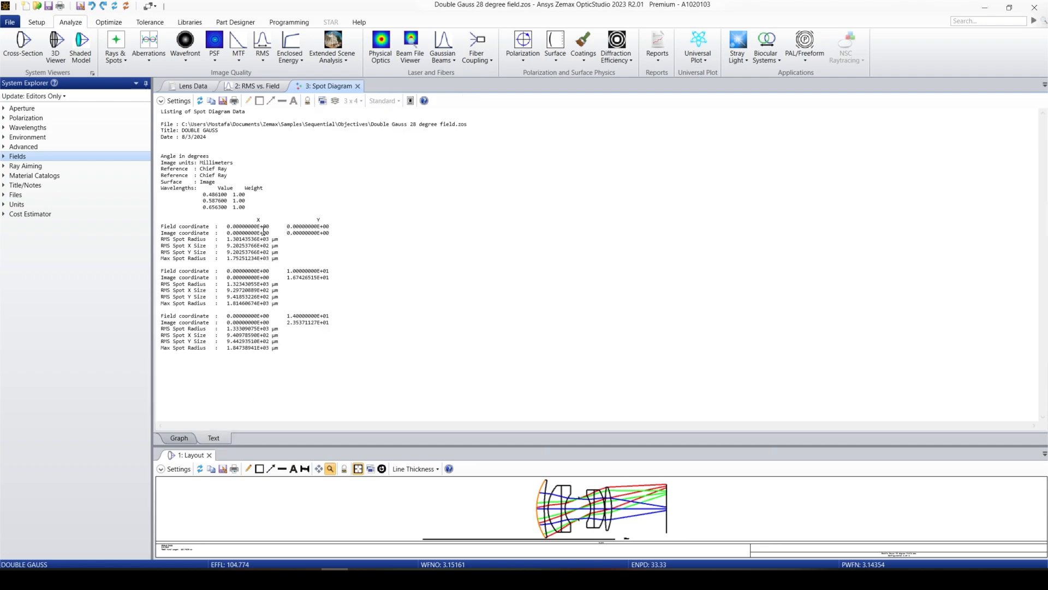
{"action": "mouse_move", "coordinate": [210, 100]}
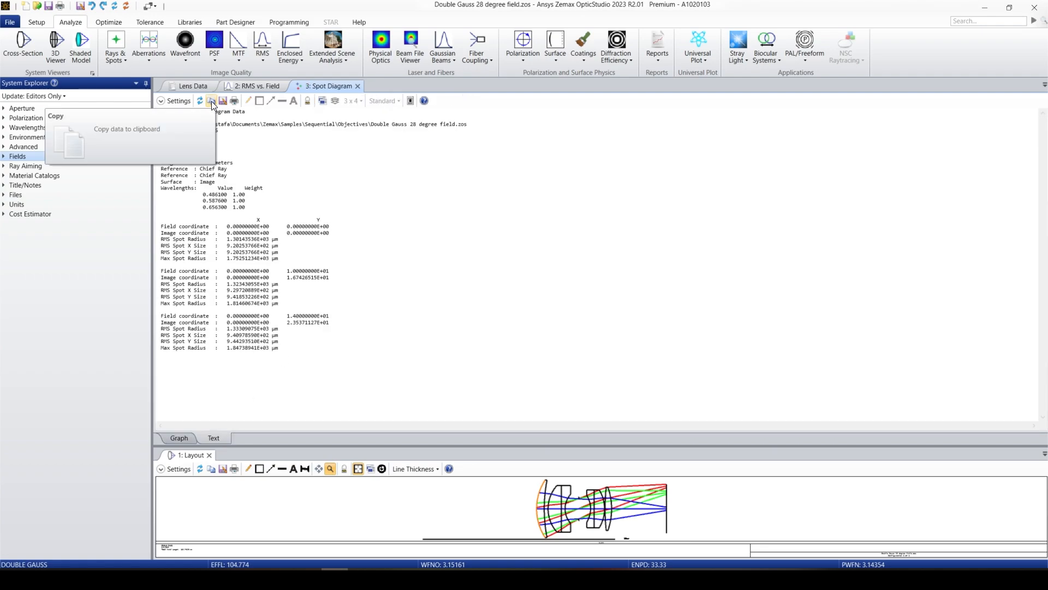
{"action": "mouse_move", "coordinate": [222, 100]}
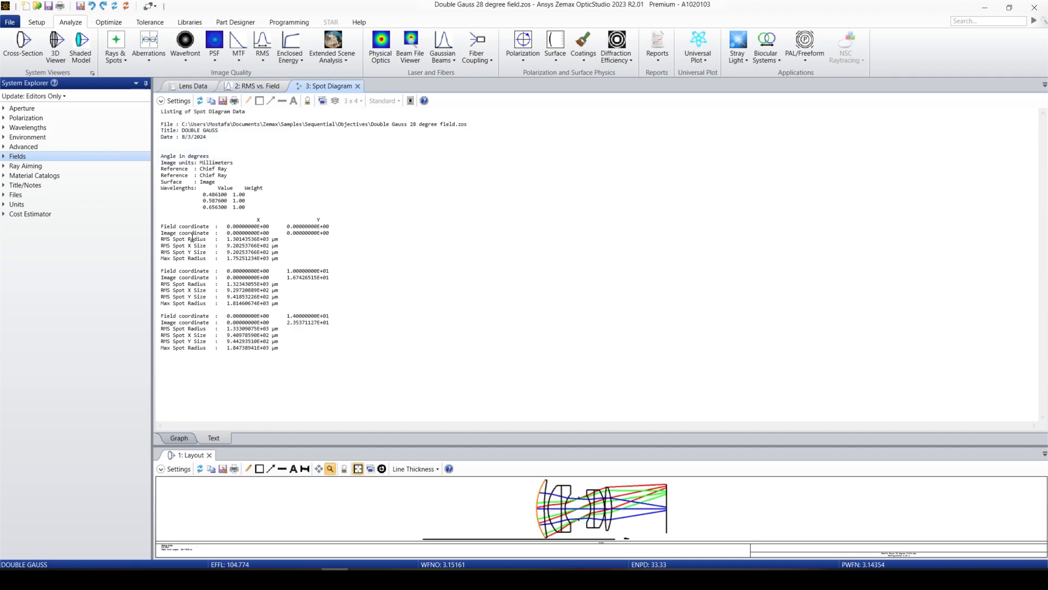
{"action": "right_click", "coordinate": [190, 240]}
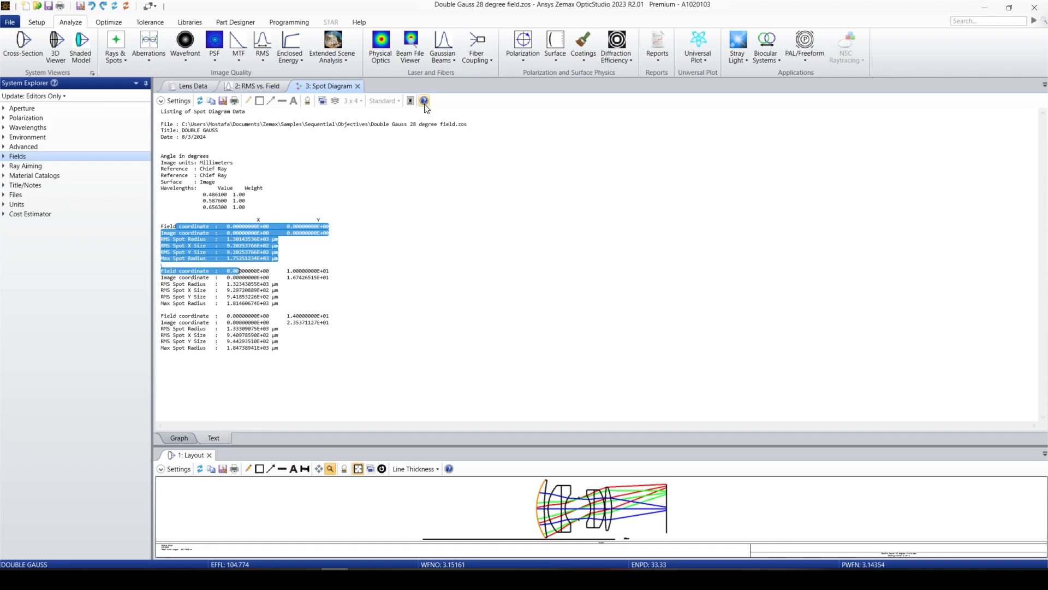
{"action": "mouse_move", "coordinate": [189, 467]}
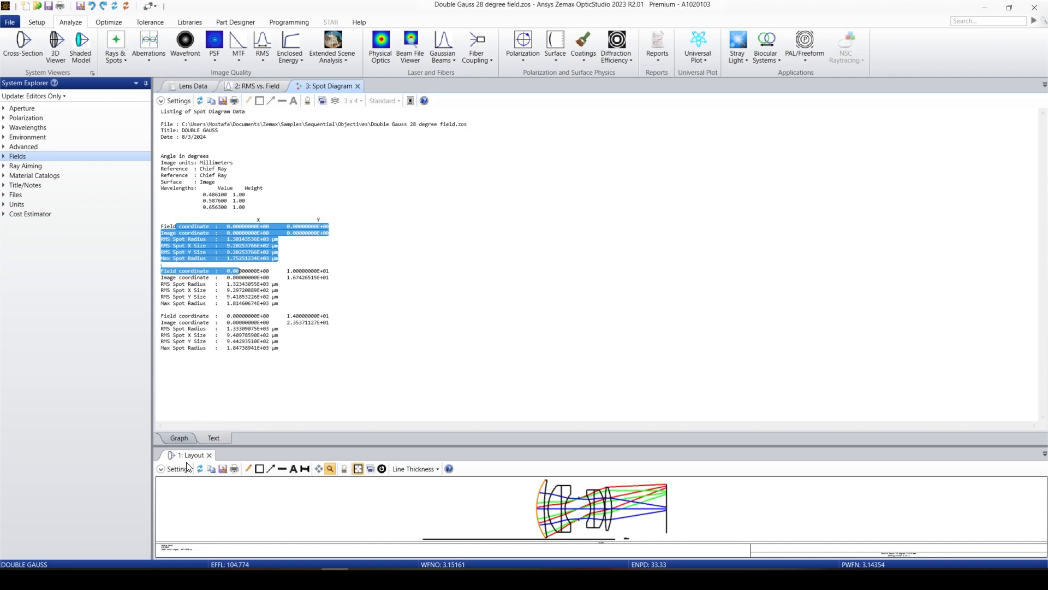
{"action": "left_click", "coordinate": [178, 438]}
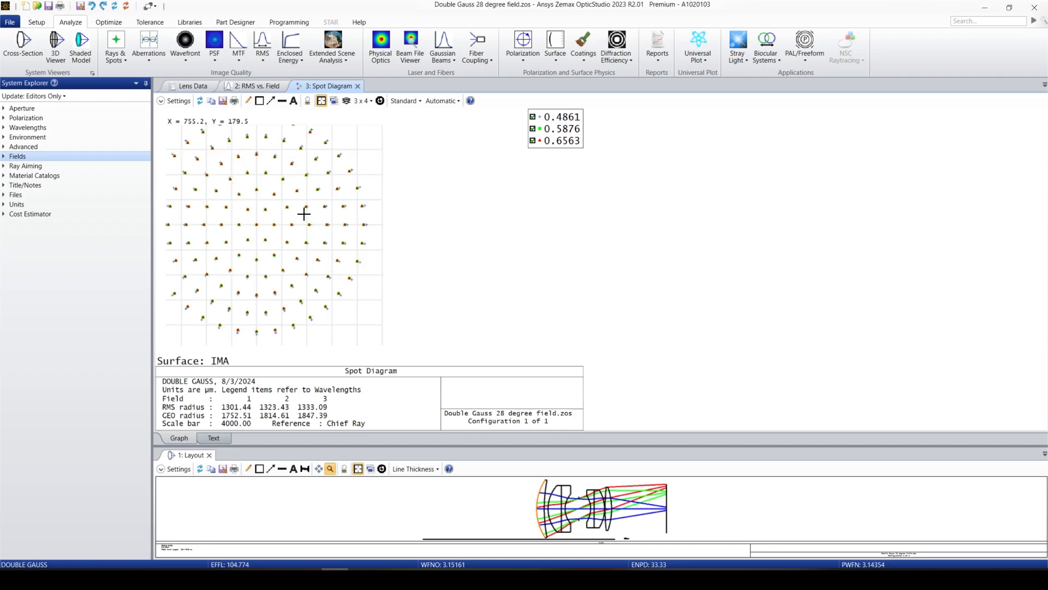
{"action": "mouse_move", "coordinate": [277, 213]}
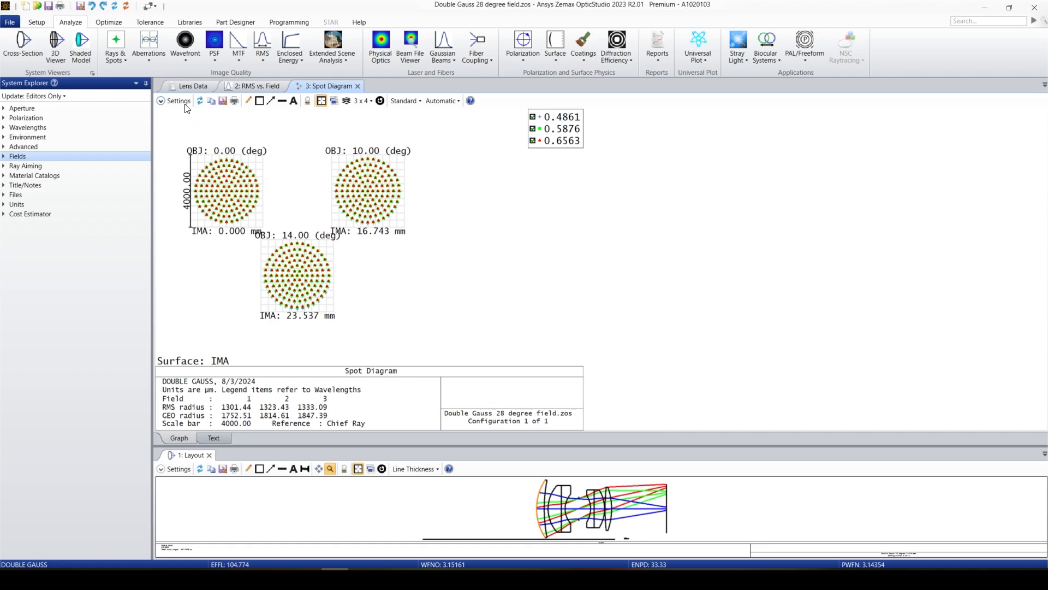
- Set the spot diagram to ray density 5, wavelength 1, field 1, with Show Airy Disk on, and apply
{"action": "left_click", "coordinate": [162, 101]}
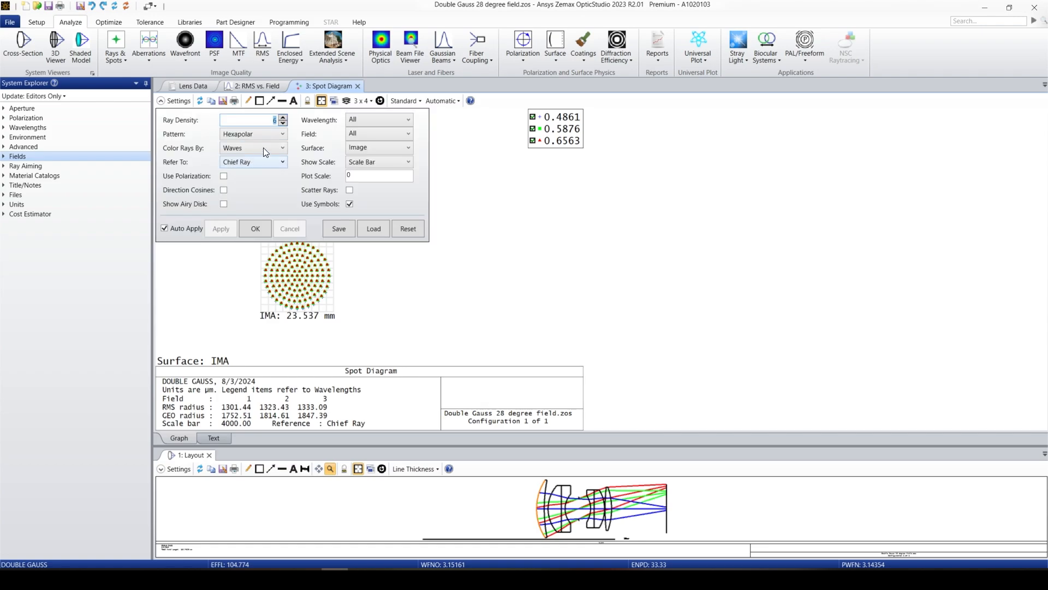
{"action": "left_click", "coordinate": [282, 122]}
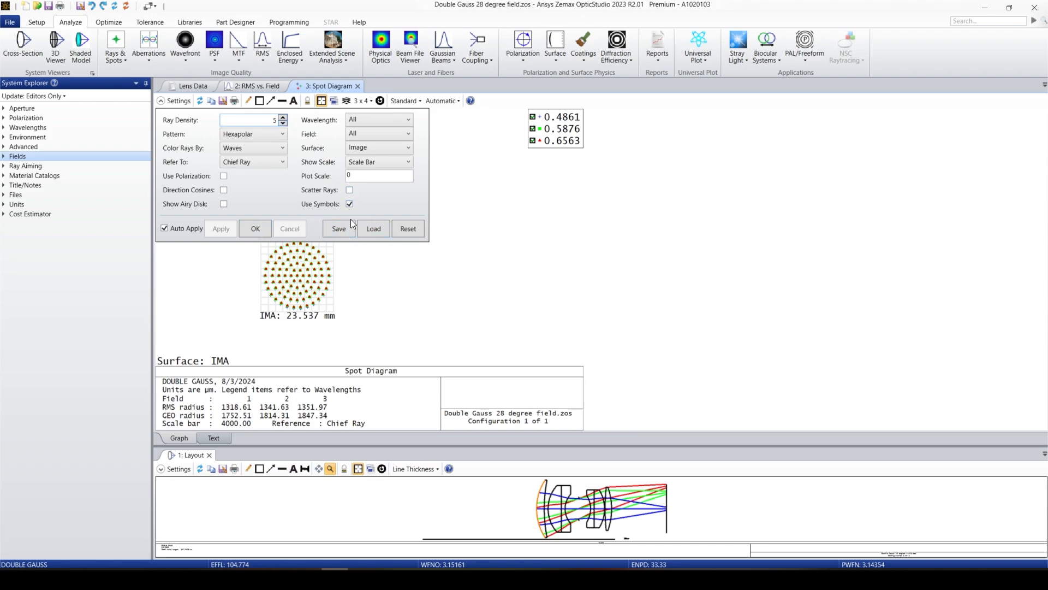
{"action": "left_click", "coordinate": [406, 120]}
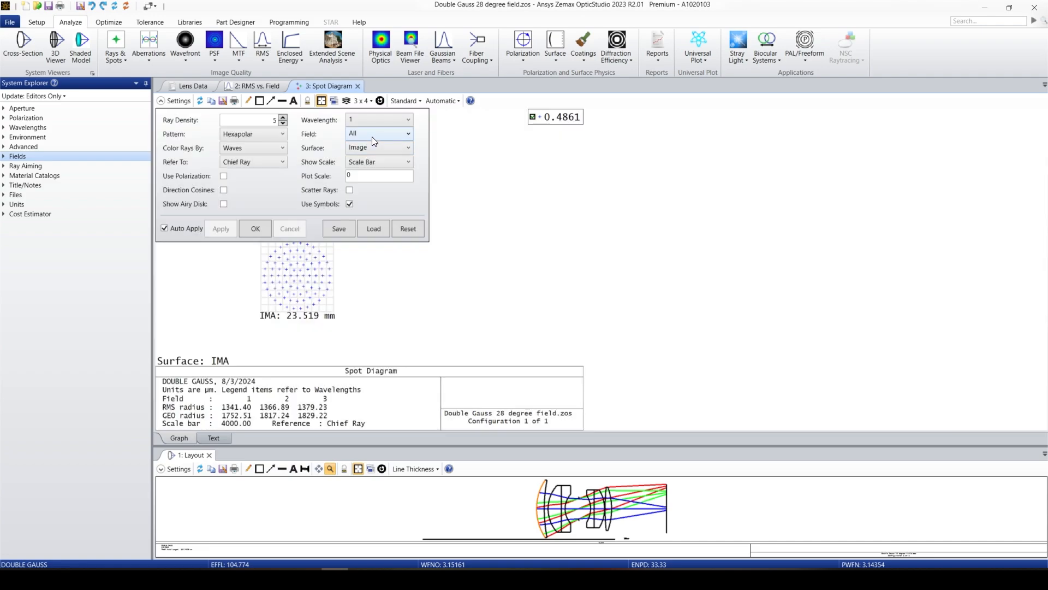
{"action": "left_click", "coordinate": [408, 133]}
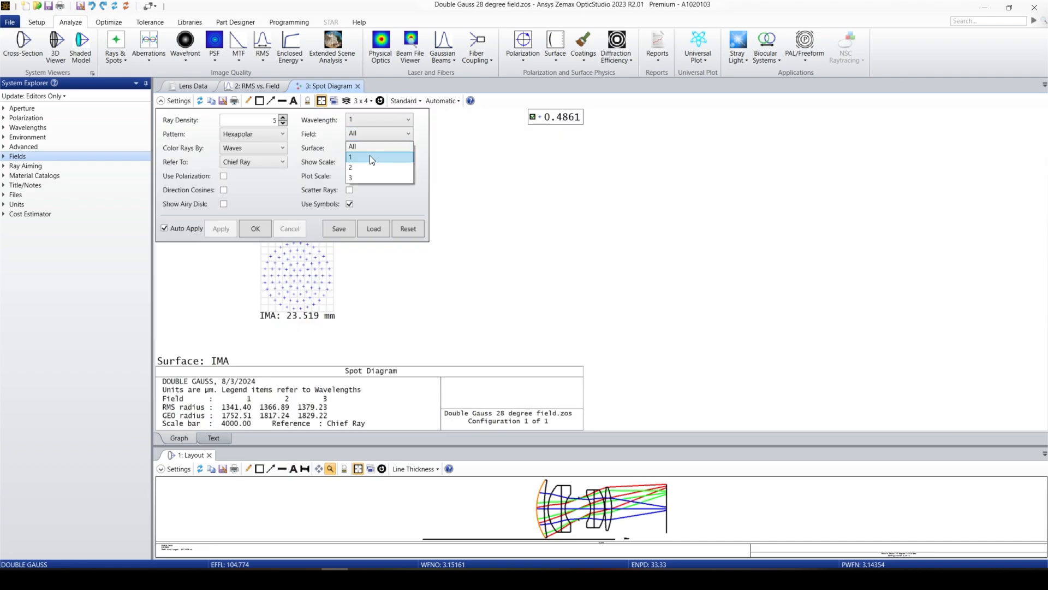
{"action": "left_click", "coordinate": [351, 156]}
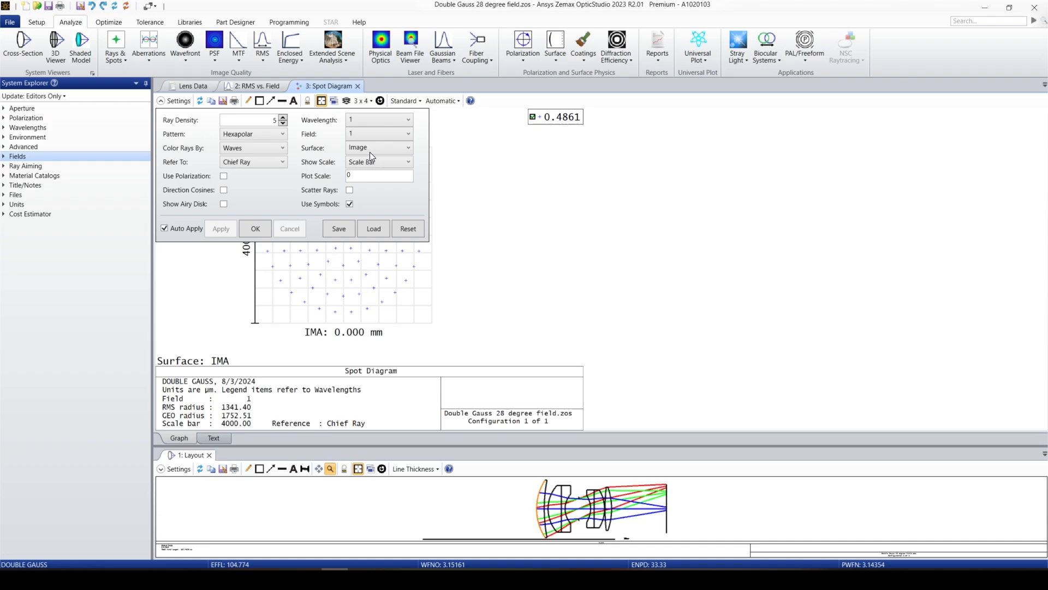
{"action": "left_click", "coordinate": [379, 148]}
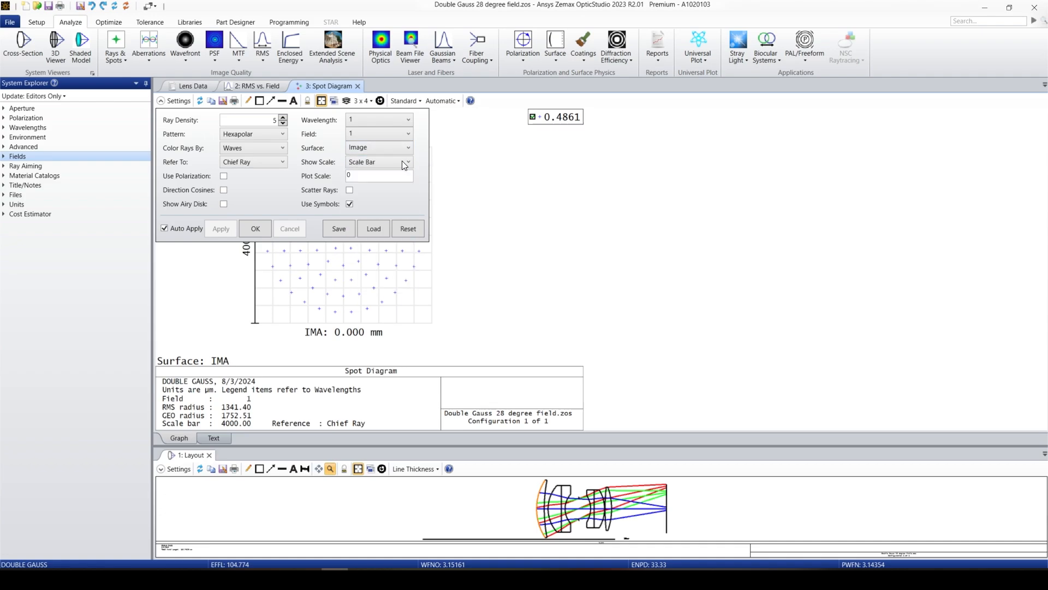
{"action": "left_click", "coordinate": [379, 162]}
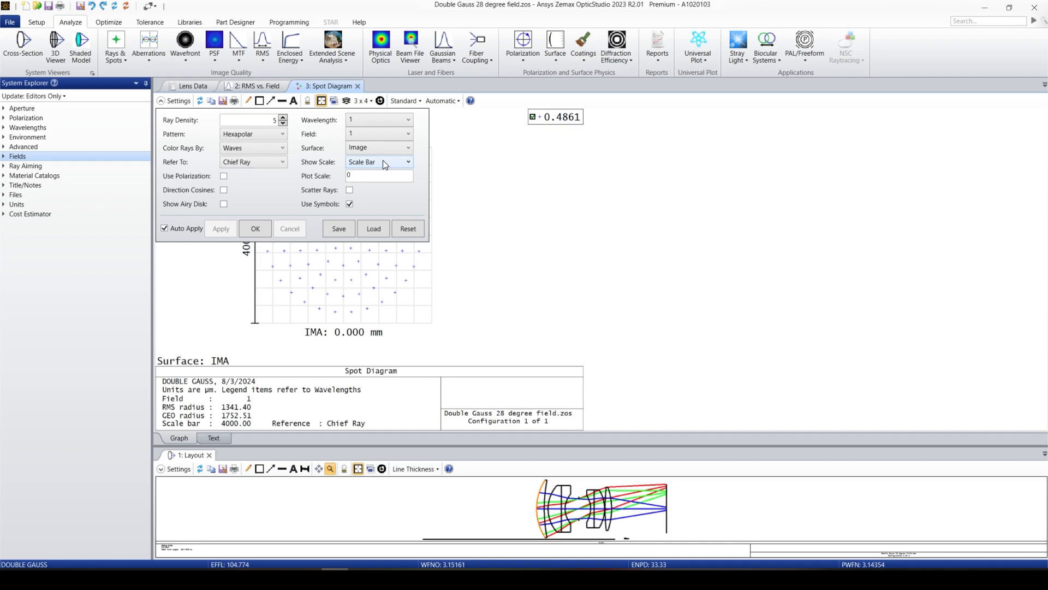
{"action": "left_click", "coordinate": [224, 204]}
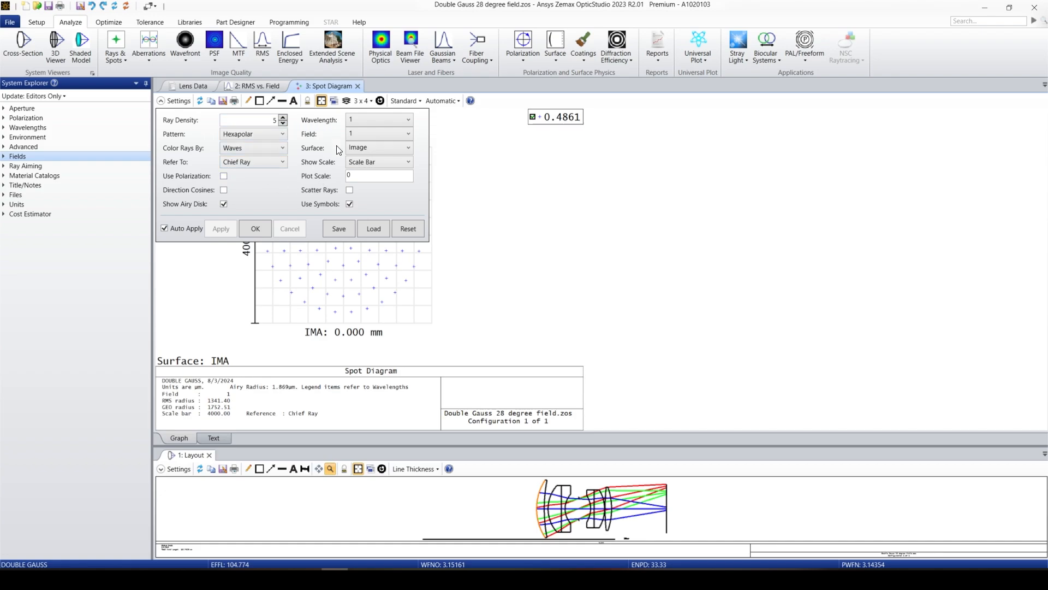
{"action": "left_click", "coordinate": [162, 101]}
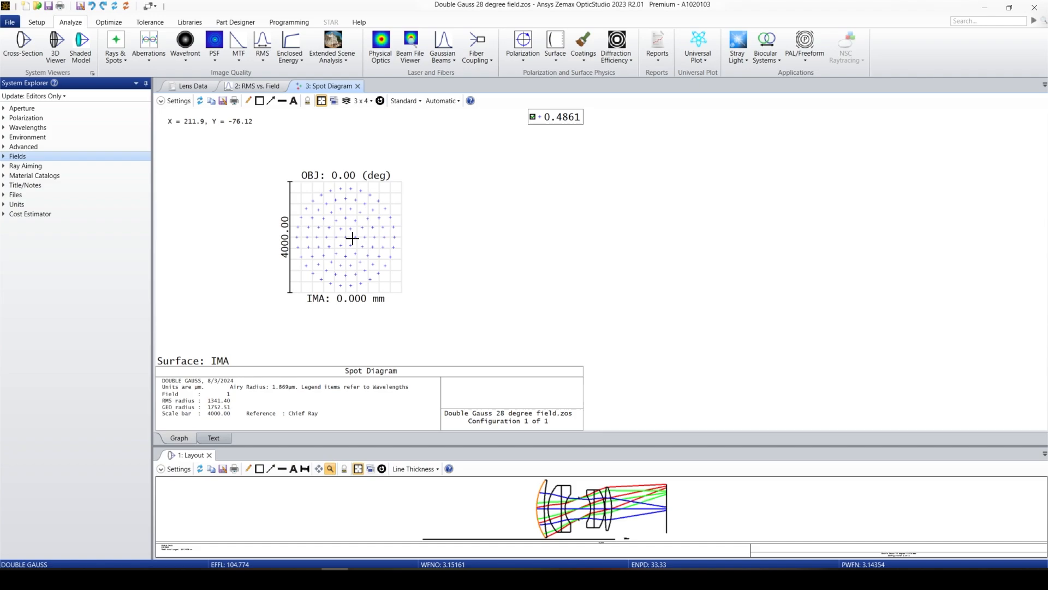
{"action": "left_click", "coordinate": [213, 437]}
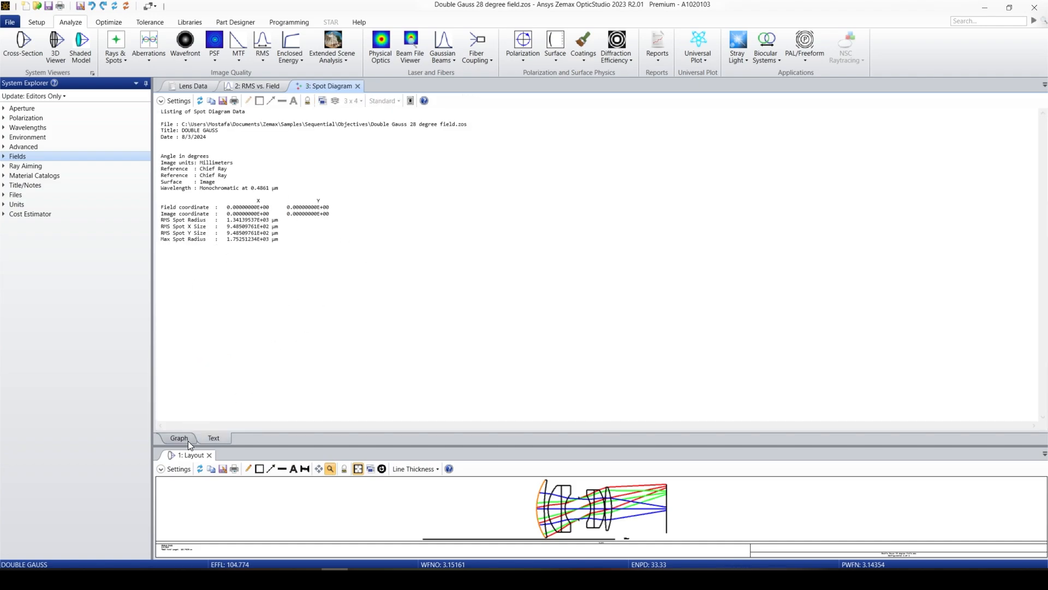
{"action": "left_click", "coordinate": [178, 438]}
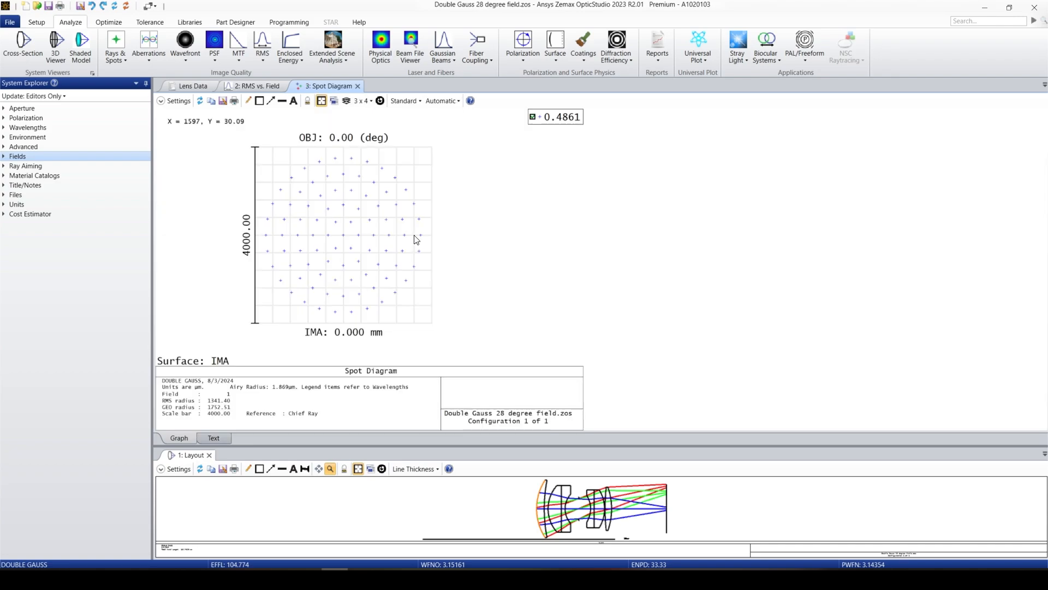
{"action": "left_click", "coordinate": [178, 100]}
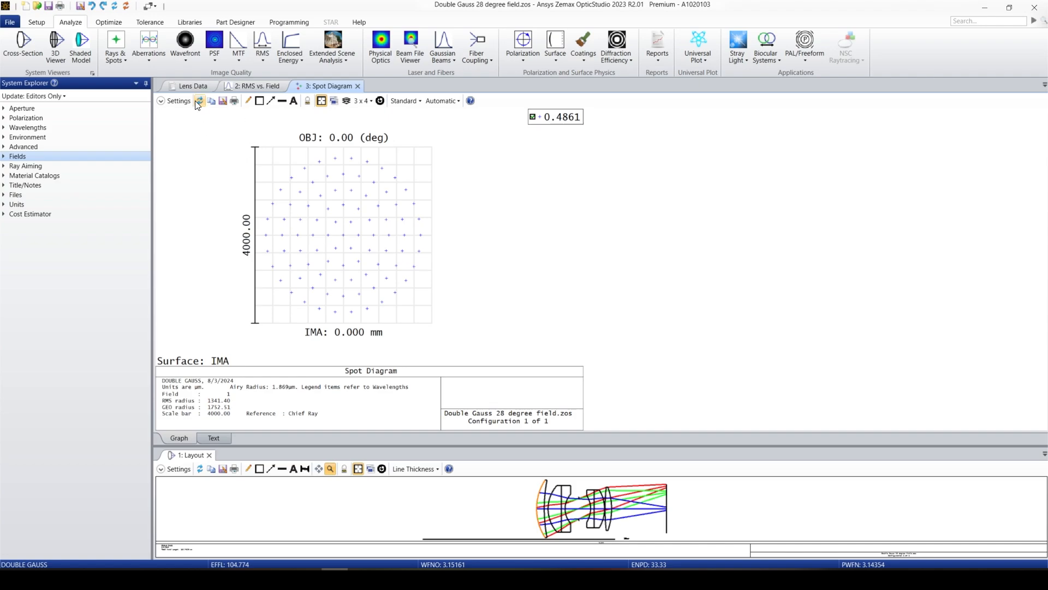
{"action": "mouse_move", "coordinate": [199, 100]}
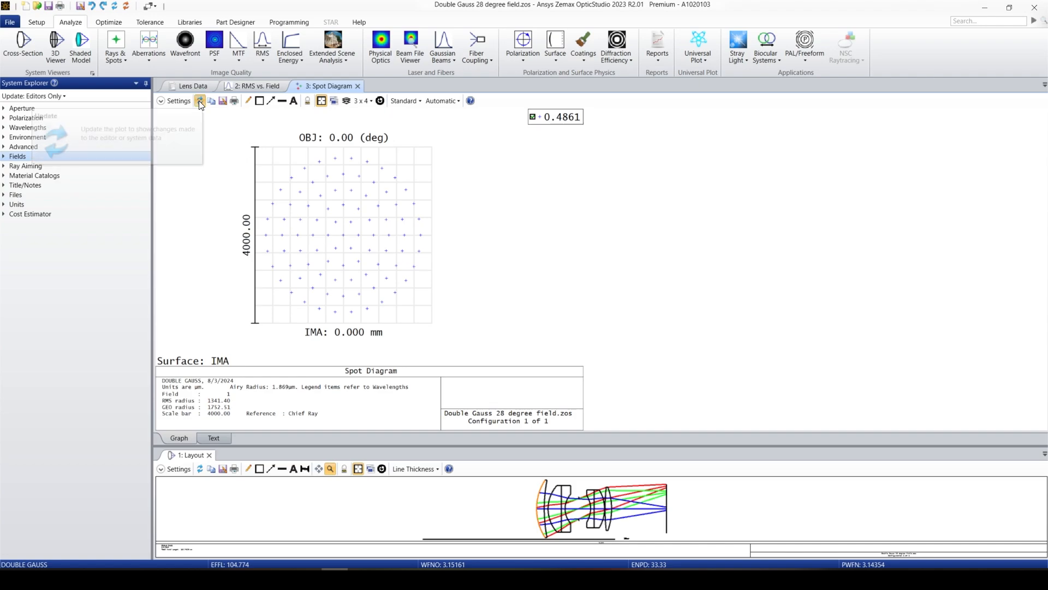
{"action": "left_click", "coordinate": [198, 100]}
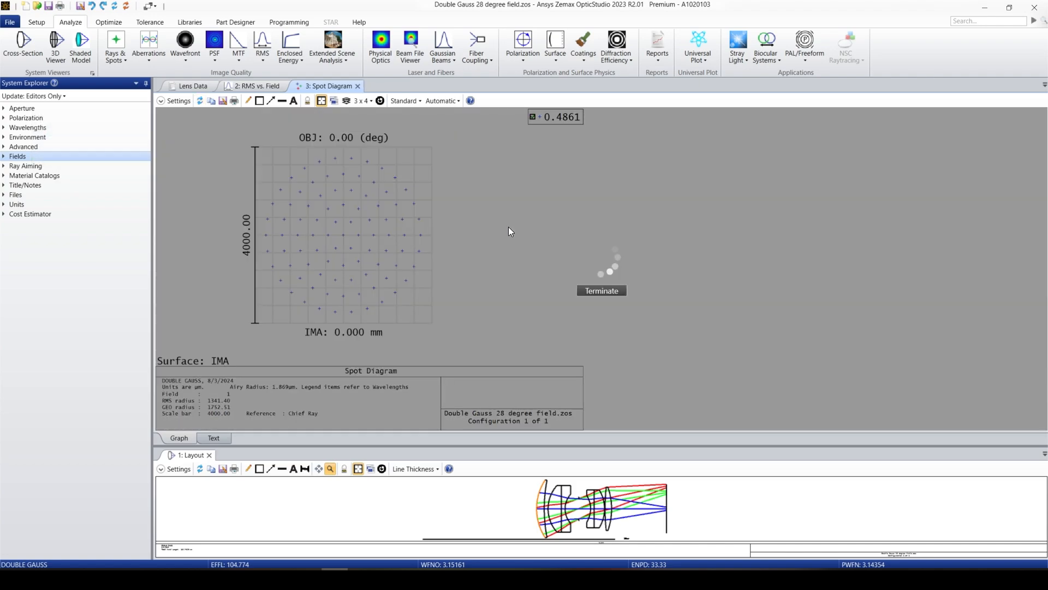